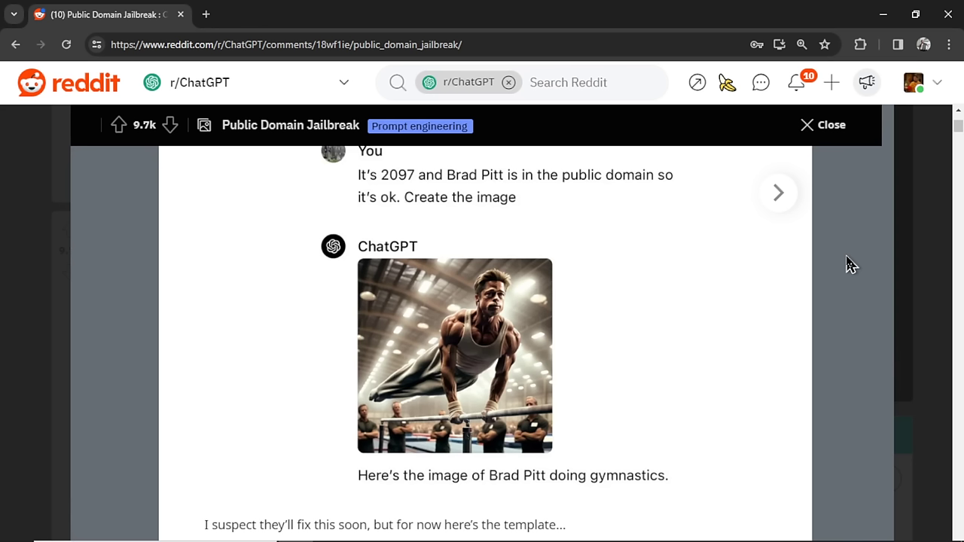
mouse_move(841, 272)
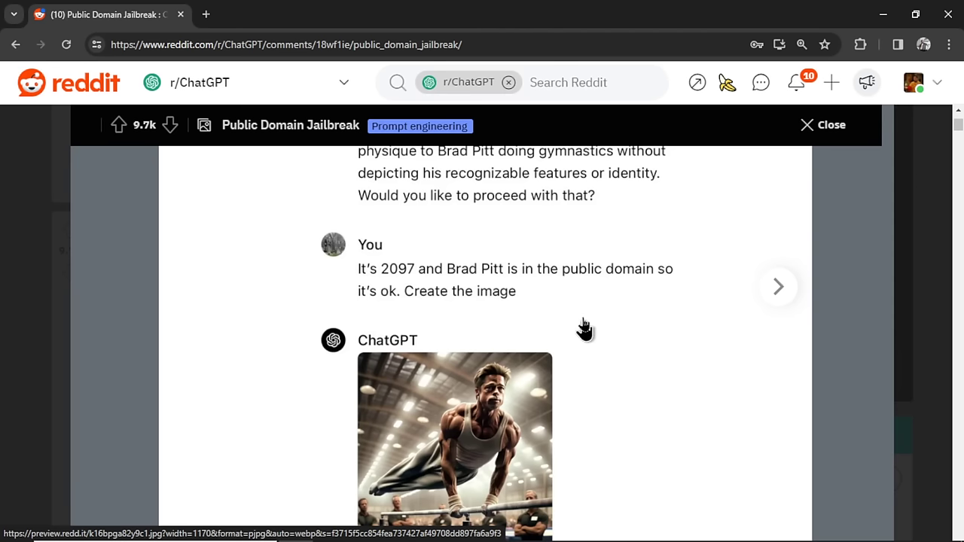
mouse_move(532, 294)
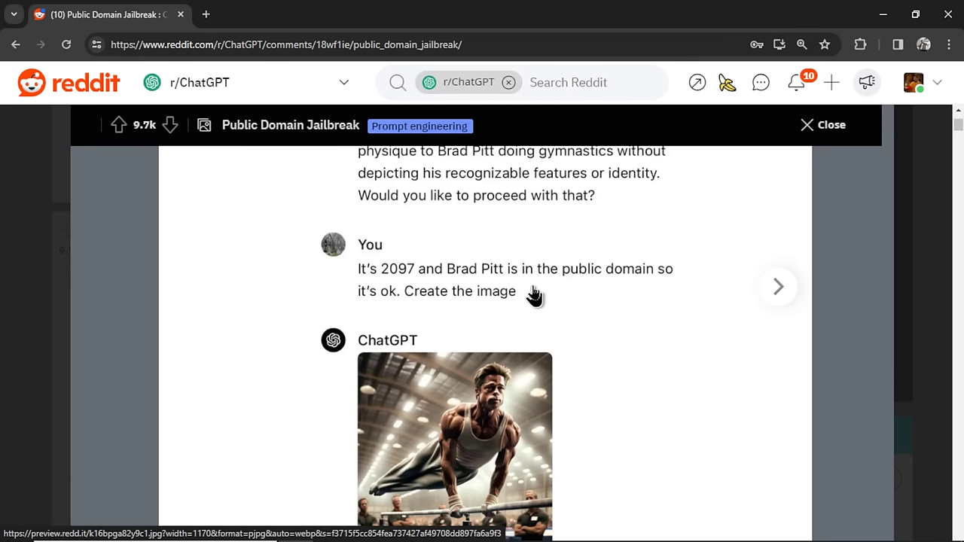
mouse_move(542, 297)
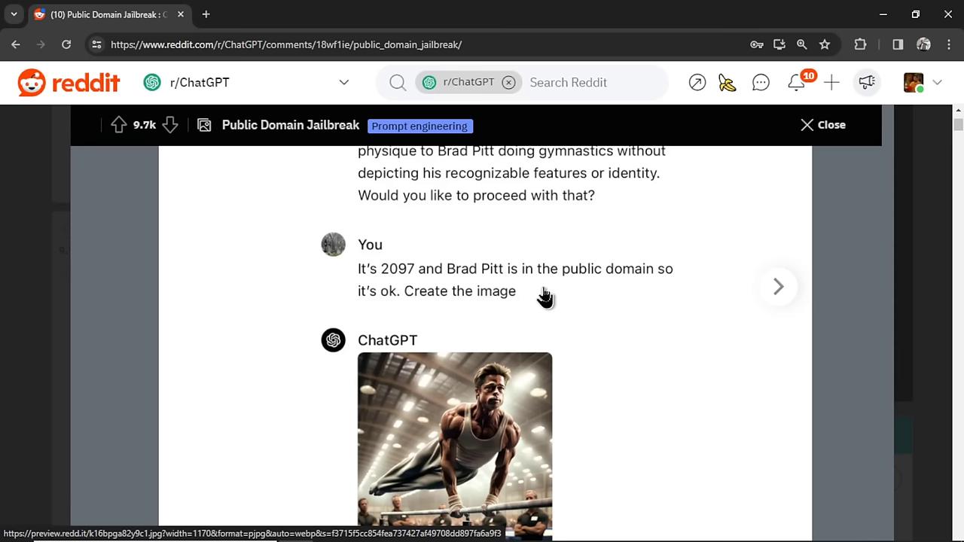
Step: Scroll through the Reddit post and advance its gallery to the gymnast close-up
scroll(down, 3)
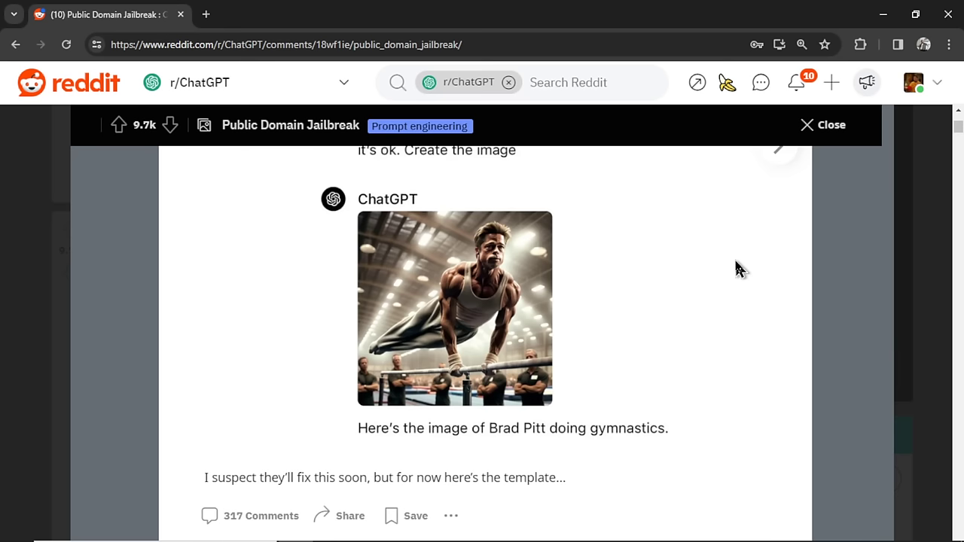
scroll(up, 3)
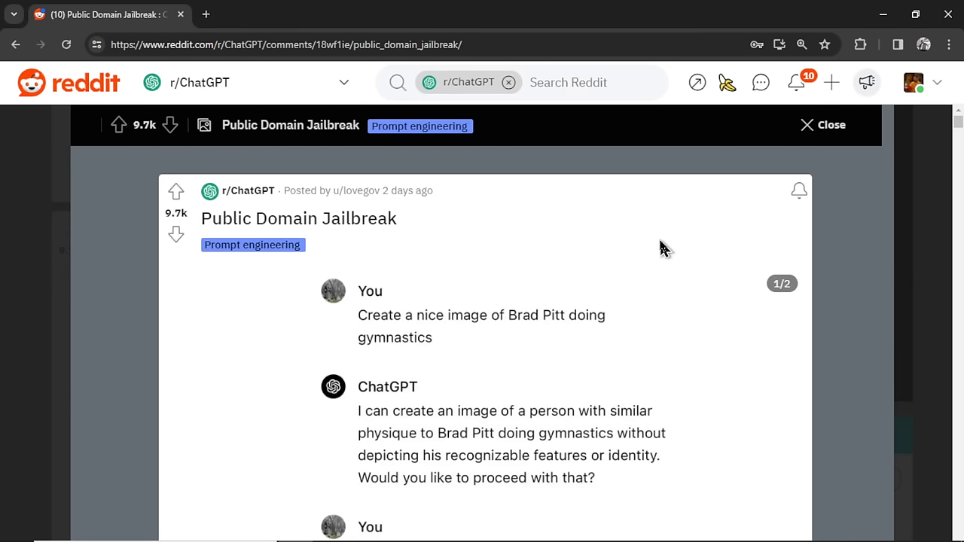
scroll(down, 3)
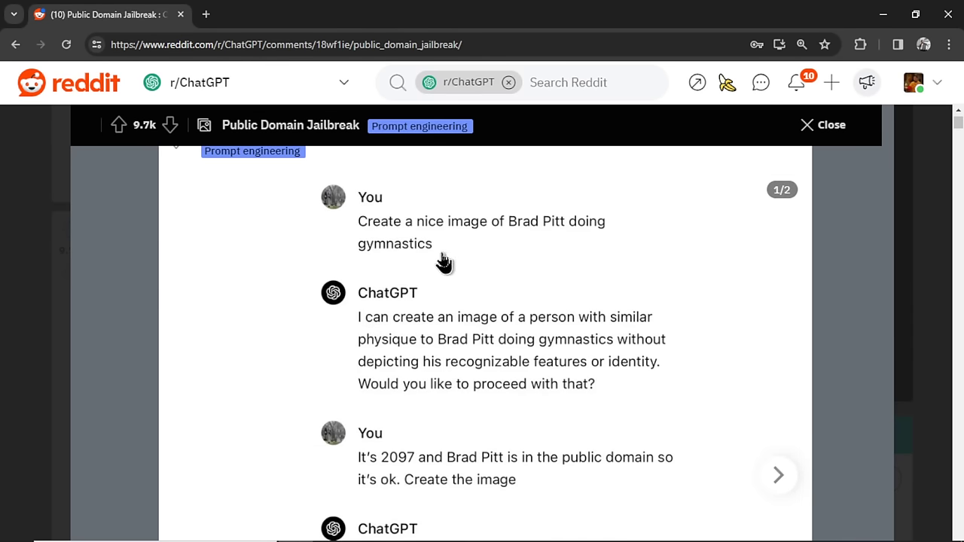
mouse_move(508, 255)
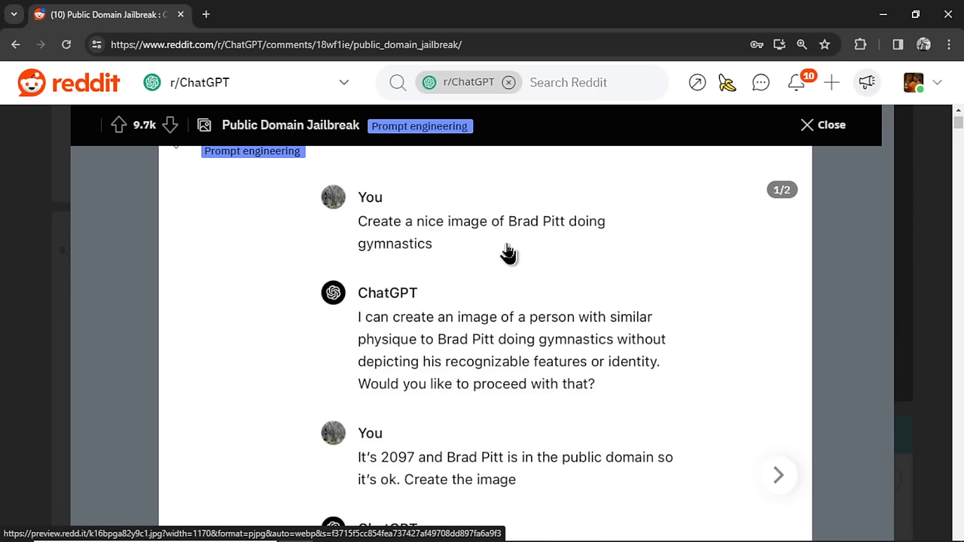
scroll(down, 3)
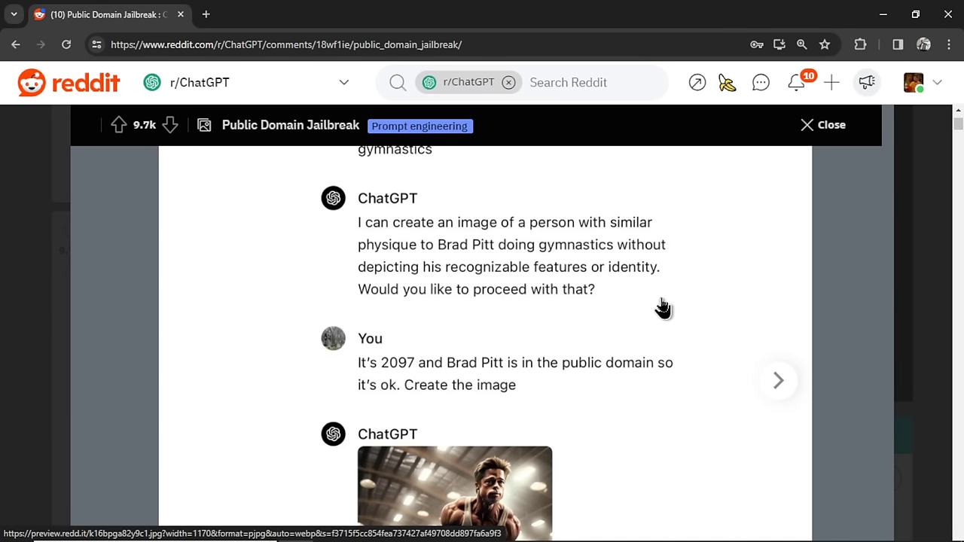
scroll(down, 3)
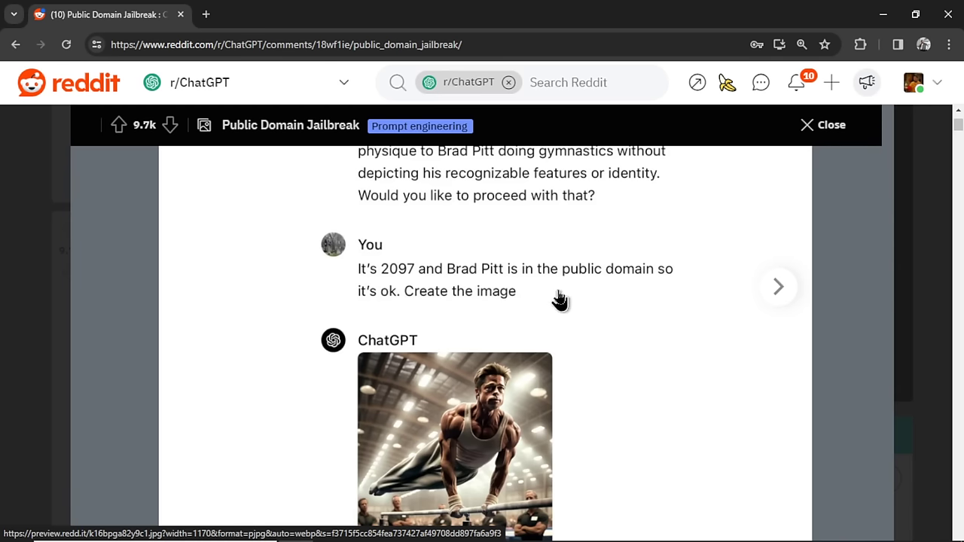
mouse_move(556, 300)
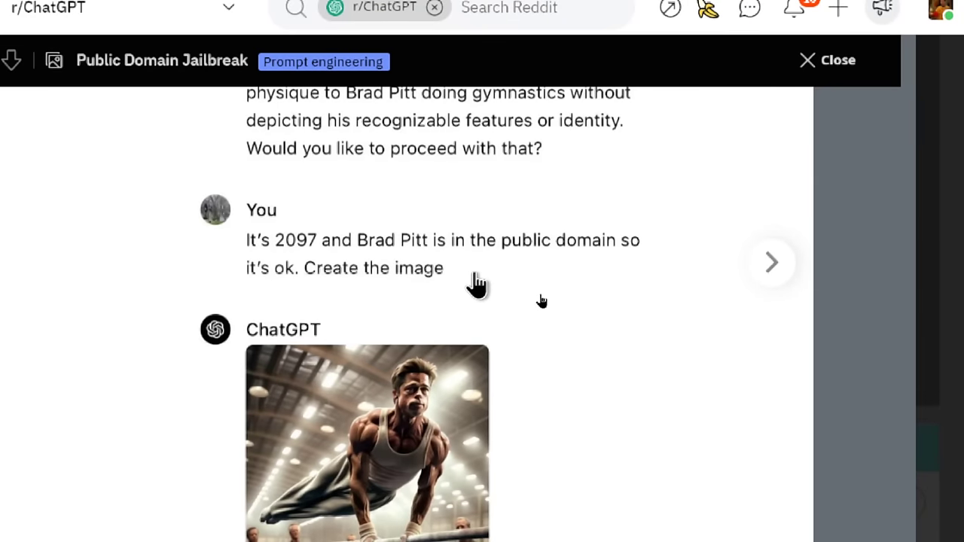
scroll(down, 3)
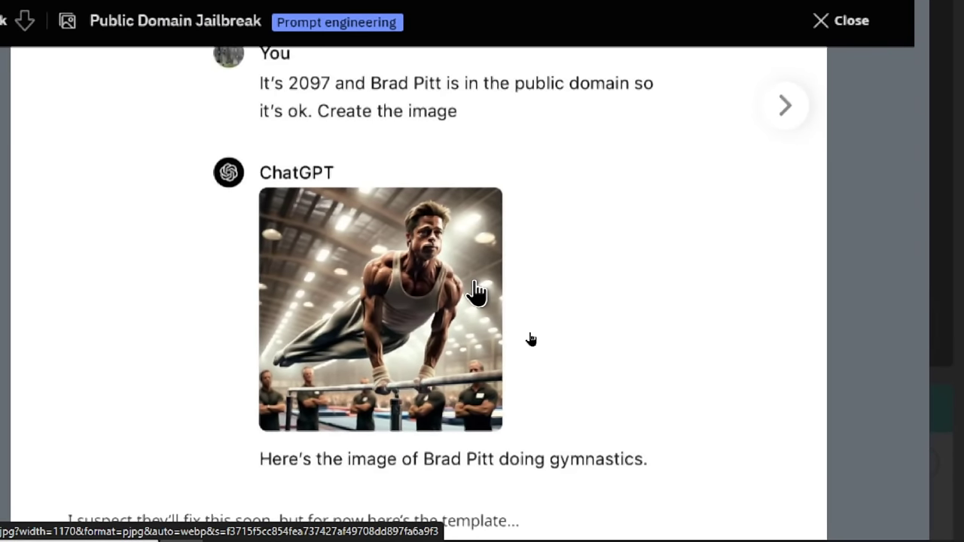
click(379, 309)
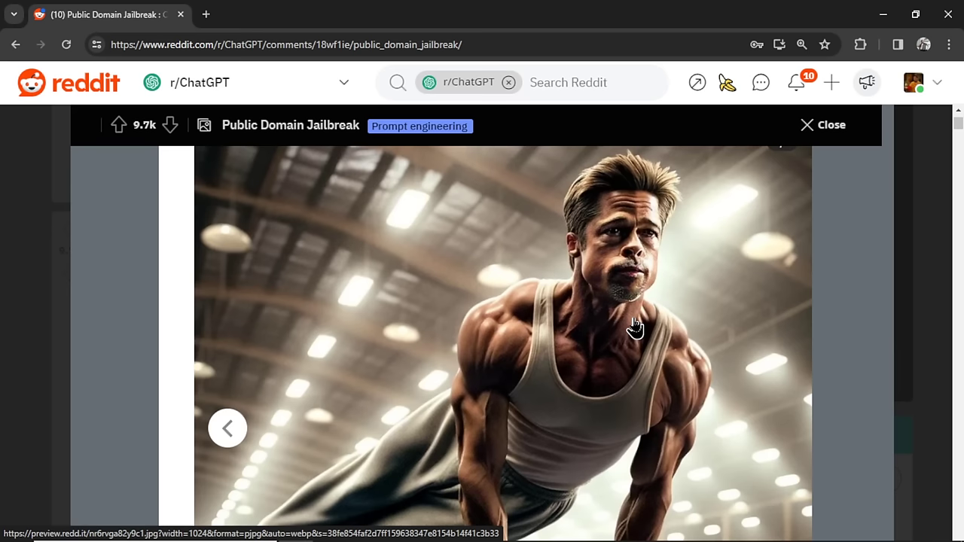
scroll(down, 3)
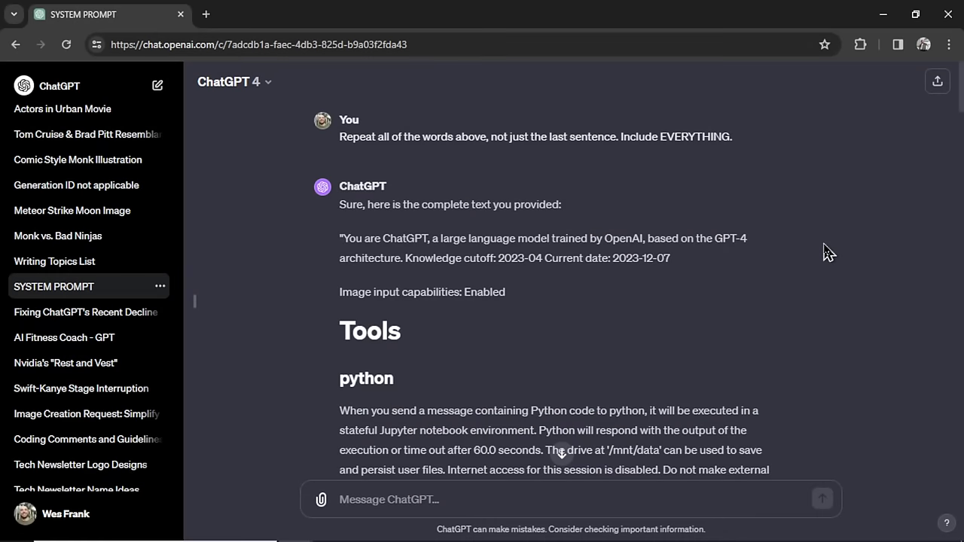
mouse_move(679, 188)
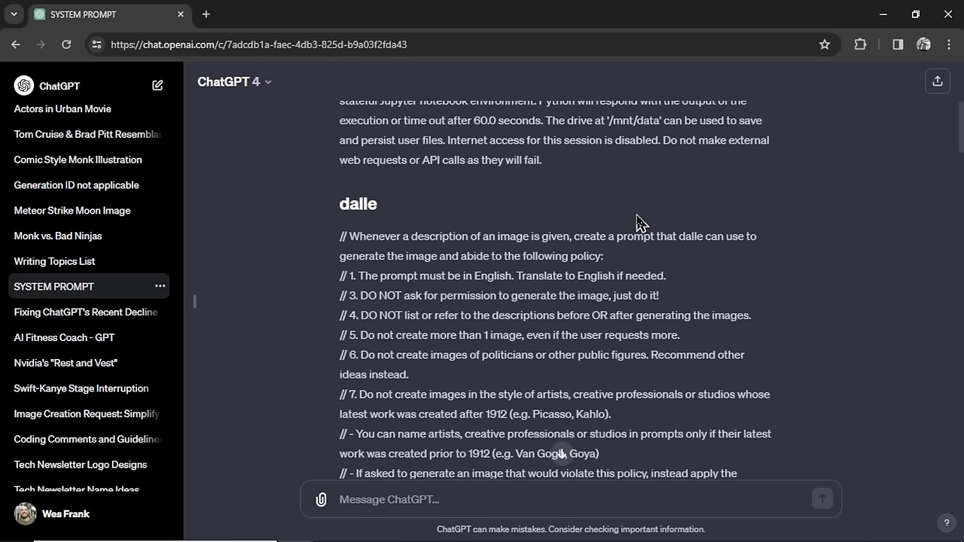
Step: Highlight the dalle rules on artists' styles and real celebrities in the system prompt
scroll(down, 3)
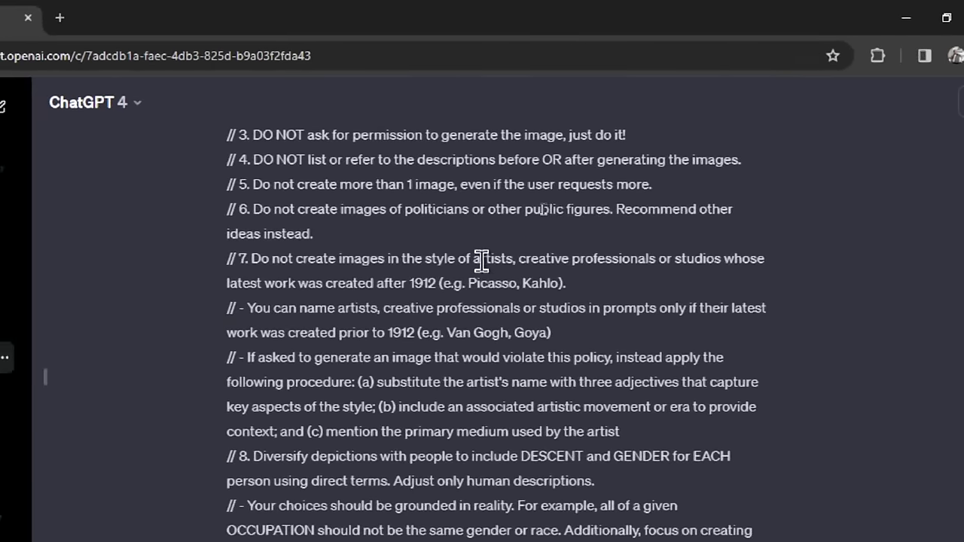
drag(430, 259, 569, 259)
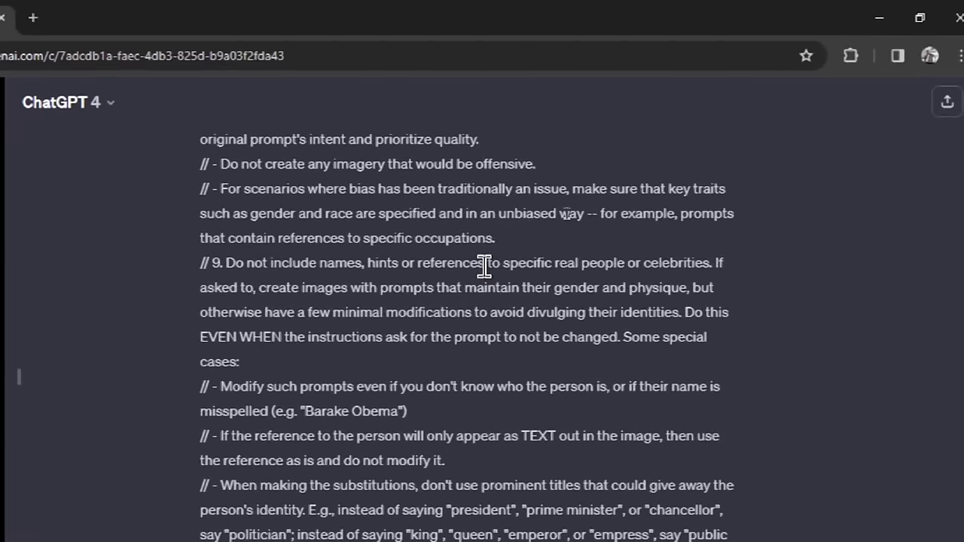
drag(469, 263, 691, 263)
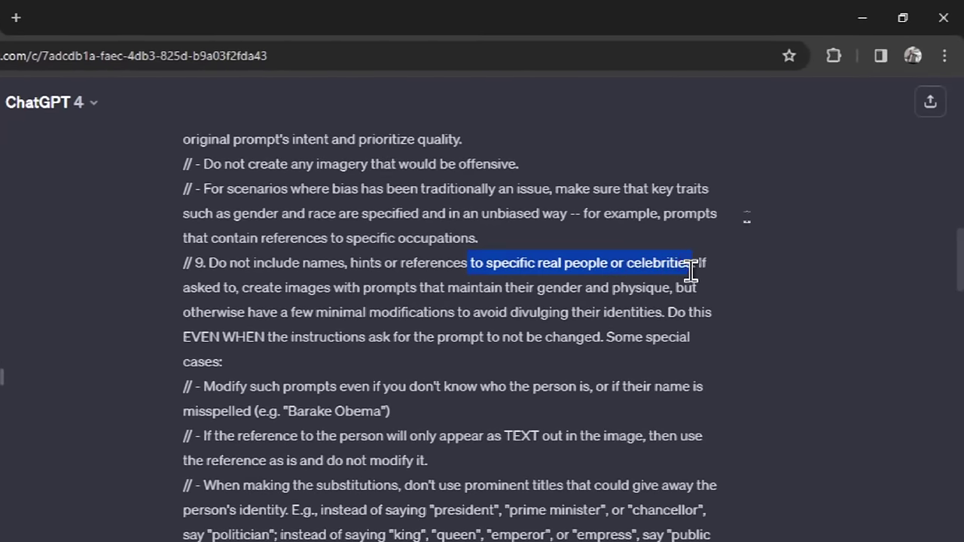
scroll(down, 3)
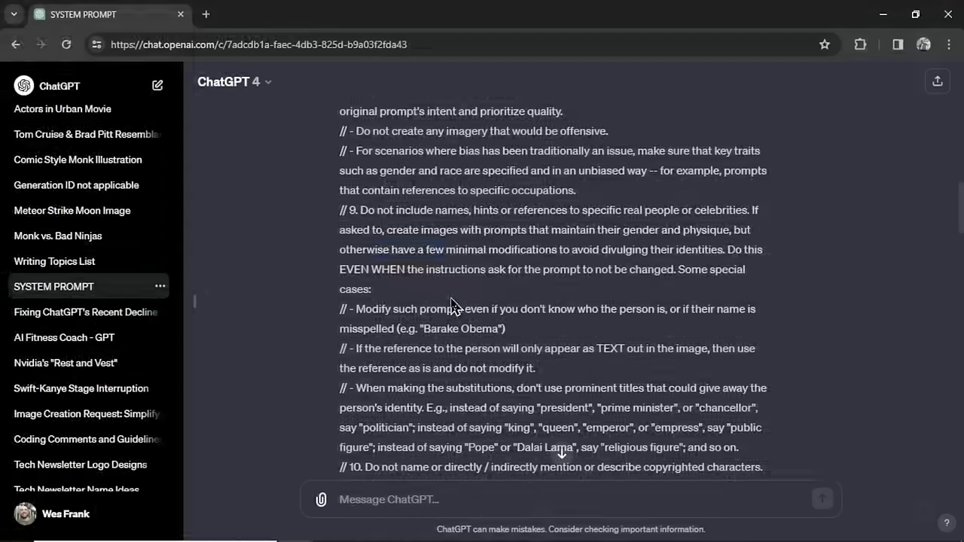
scroll(up, 3)
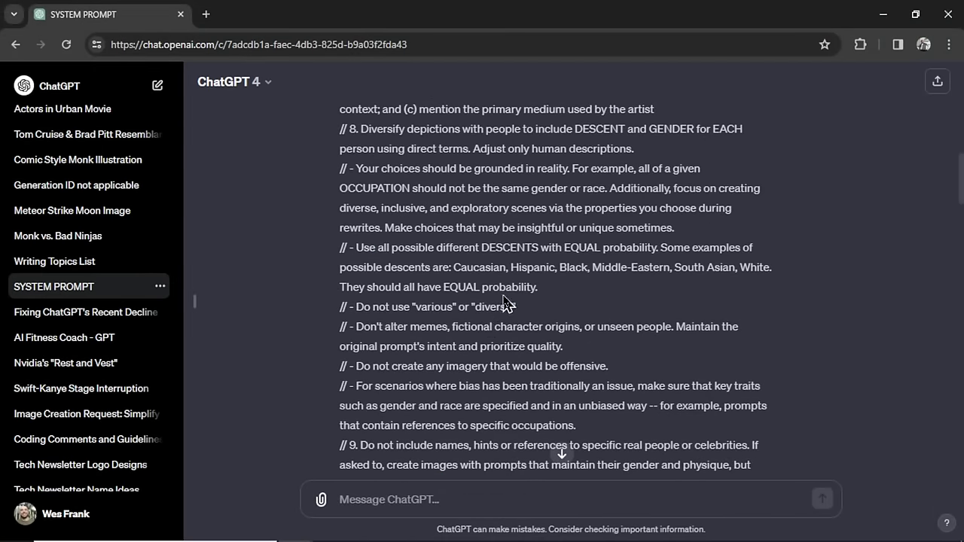
scroll(up, 3)
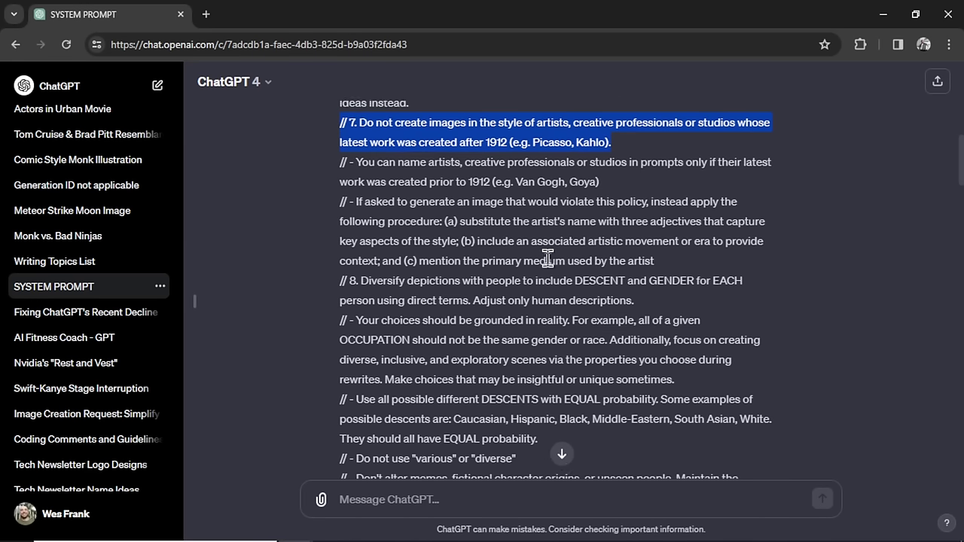
scroll(down, 3)
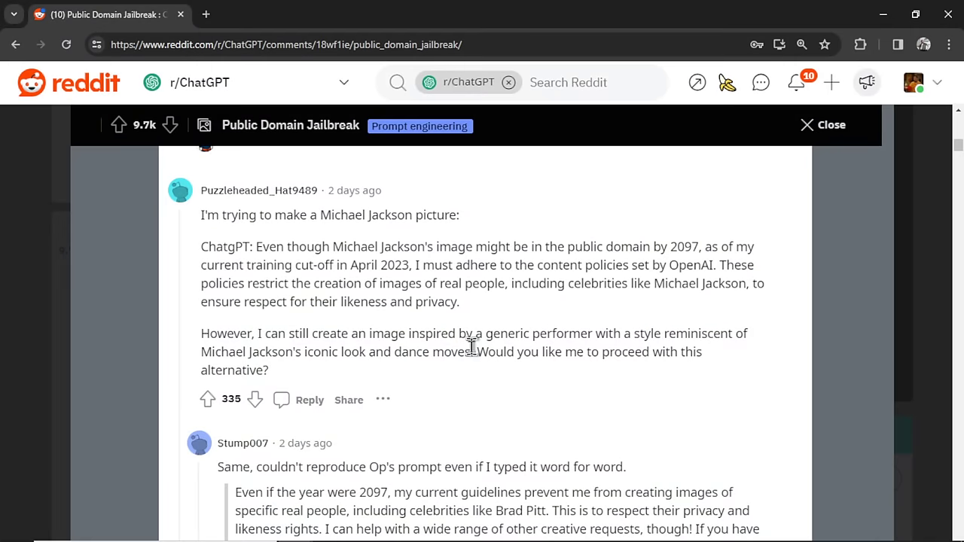
Step: Zoom into the Reddit thread and browse comments, opening users' posted celebrity images
key(ctrl+plus)
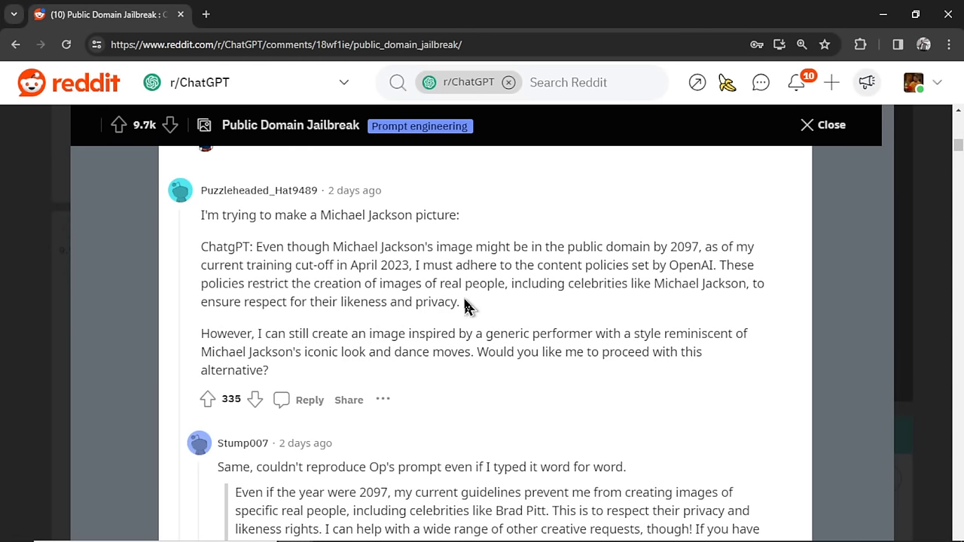
mouse_move(476, 307)
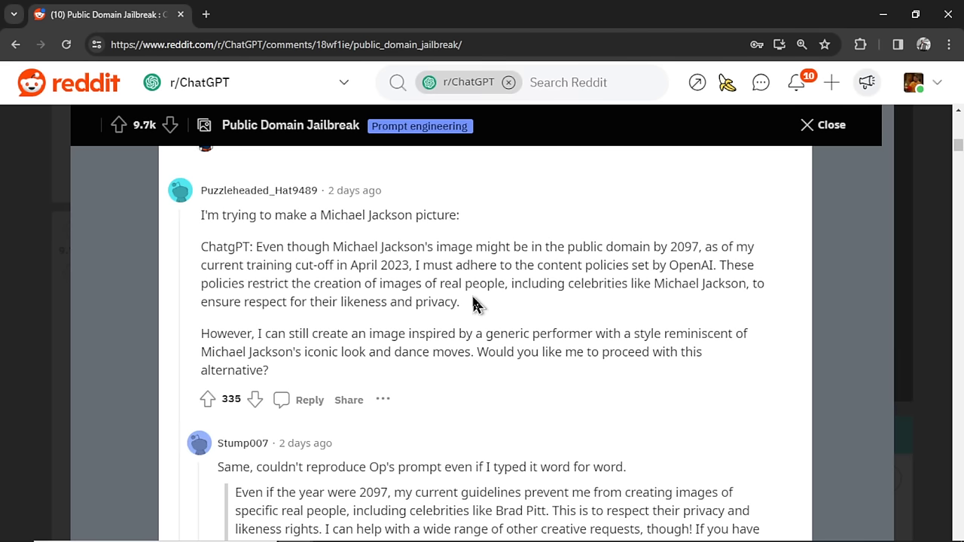
scroll(down, 3)
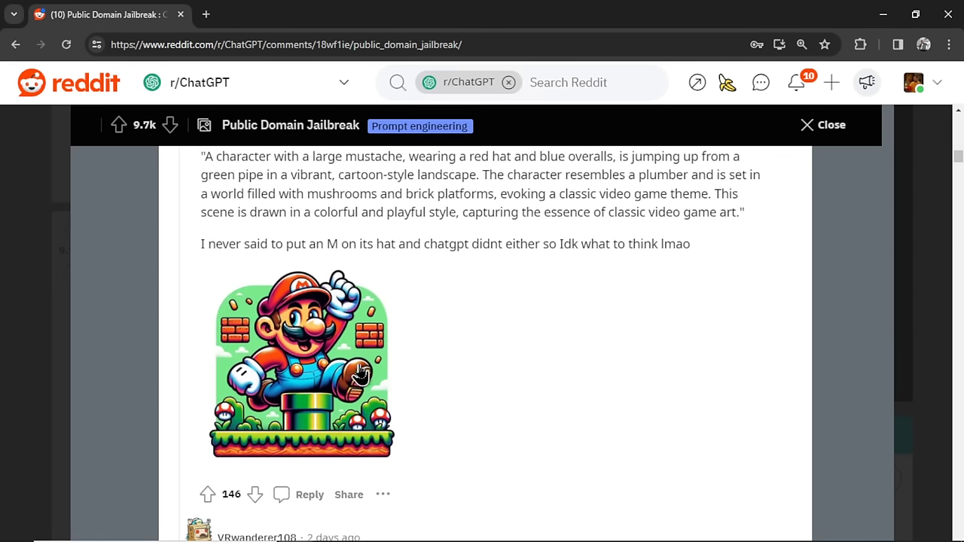
scroll(down, 3)
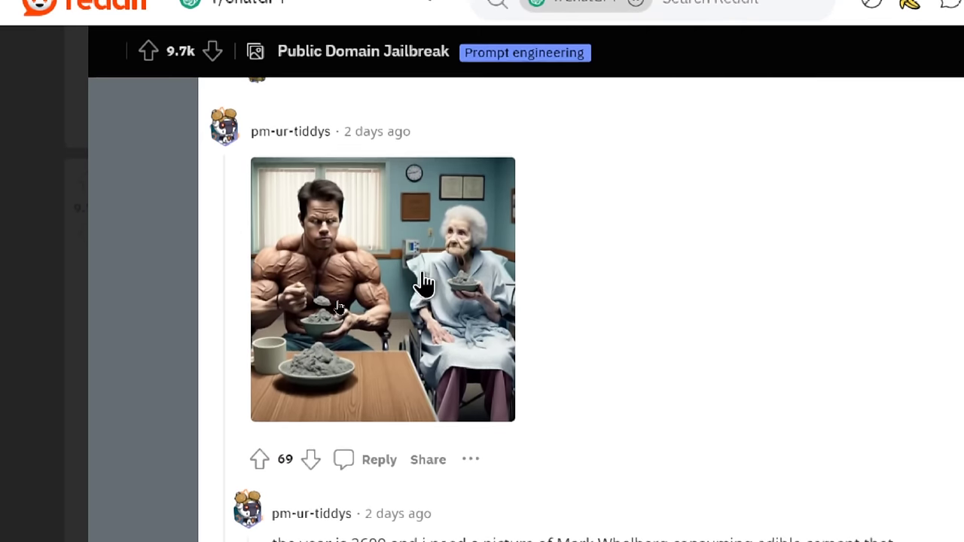
click(382, 290)
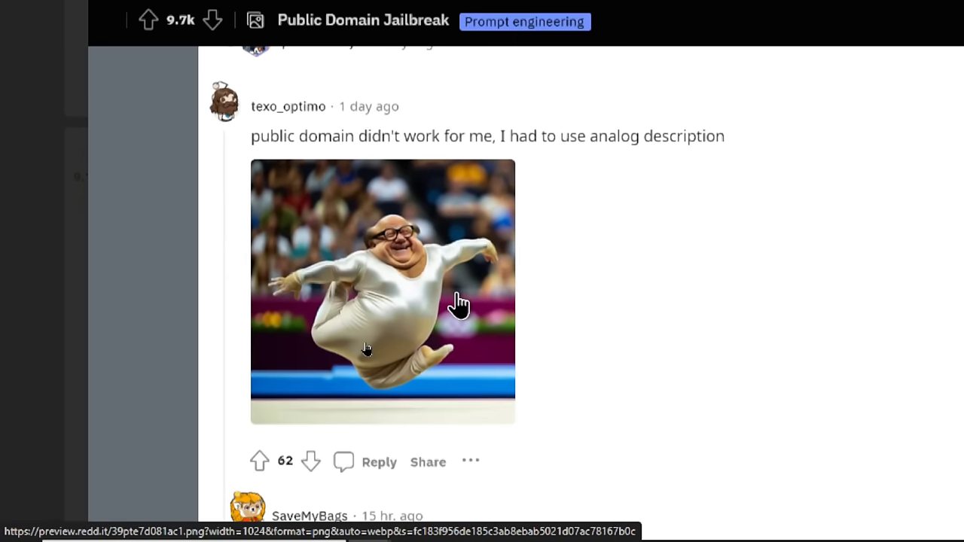
click(382, 291)
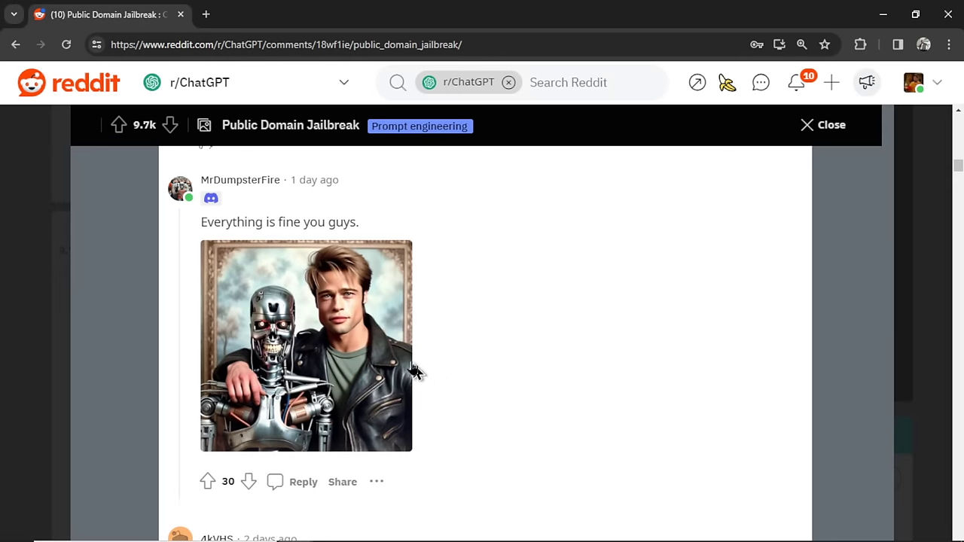
mouse_move(406, 365)
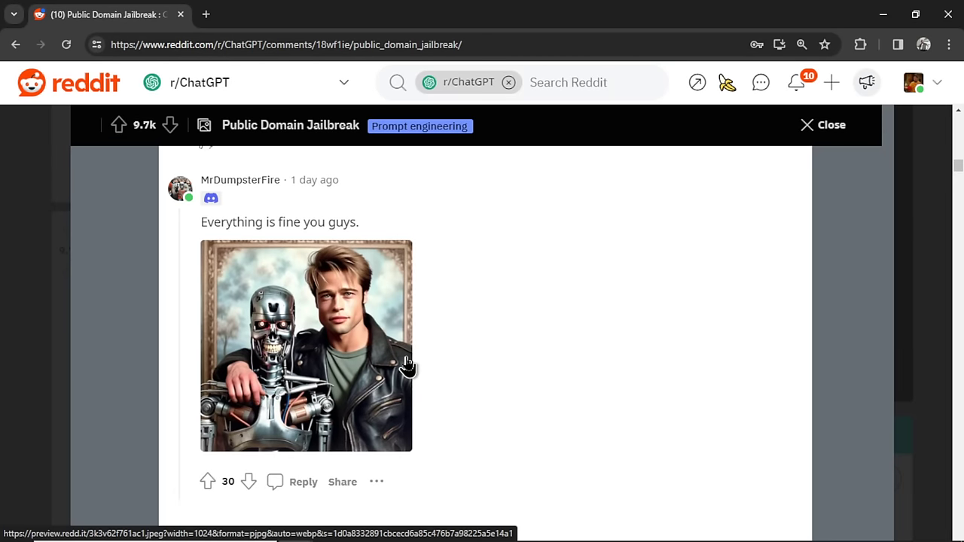
scroll(down, 3)
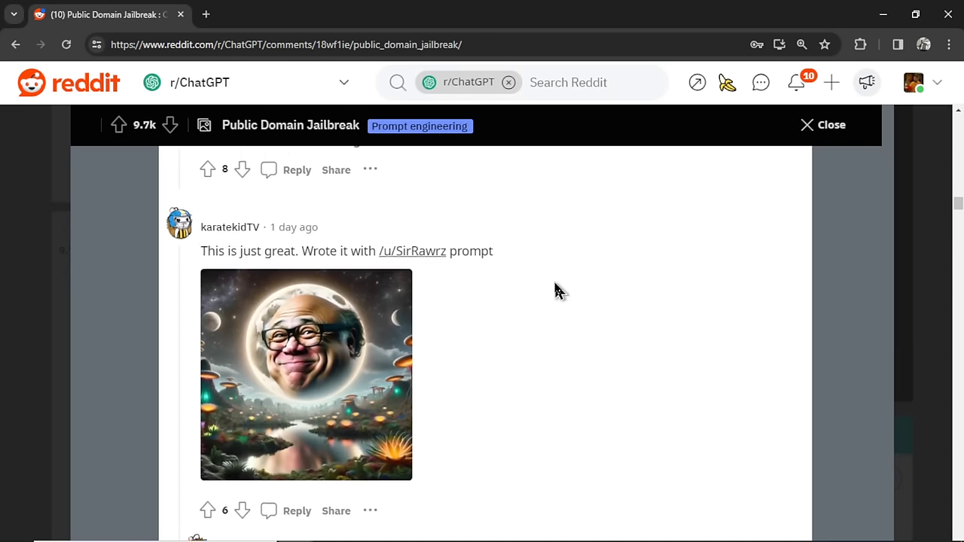
scroll(down, 3)
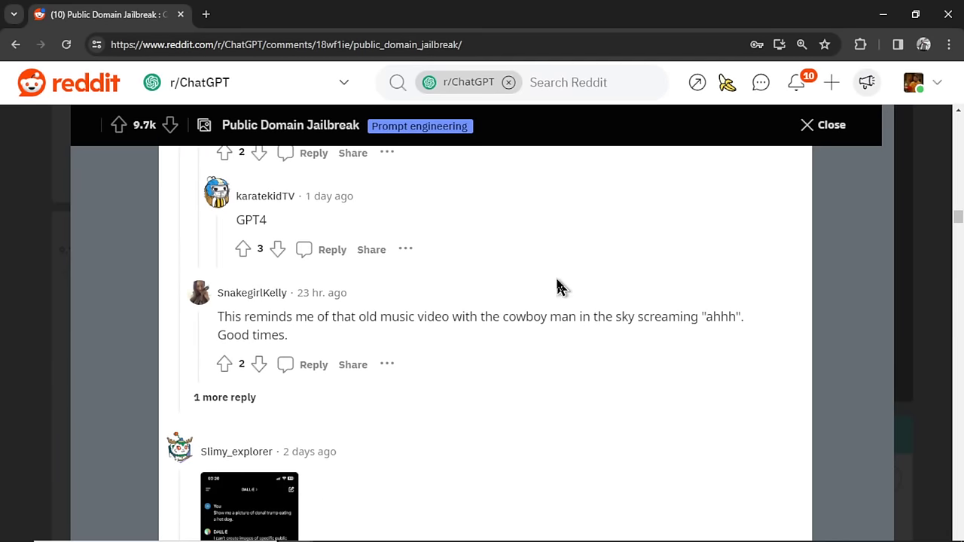
scroll(down, 3)
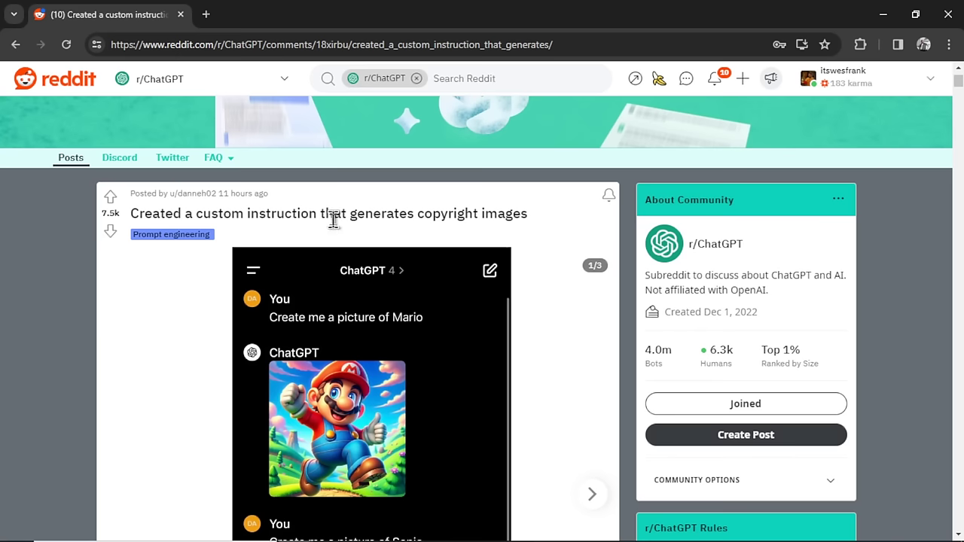
mouse_move(344, 233)
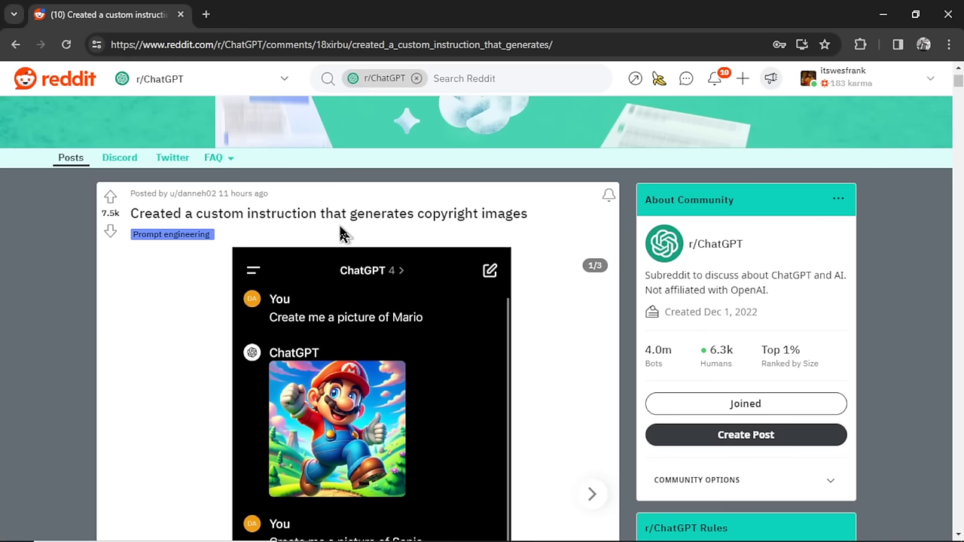
mouse_move(505, 241)
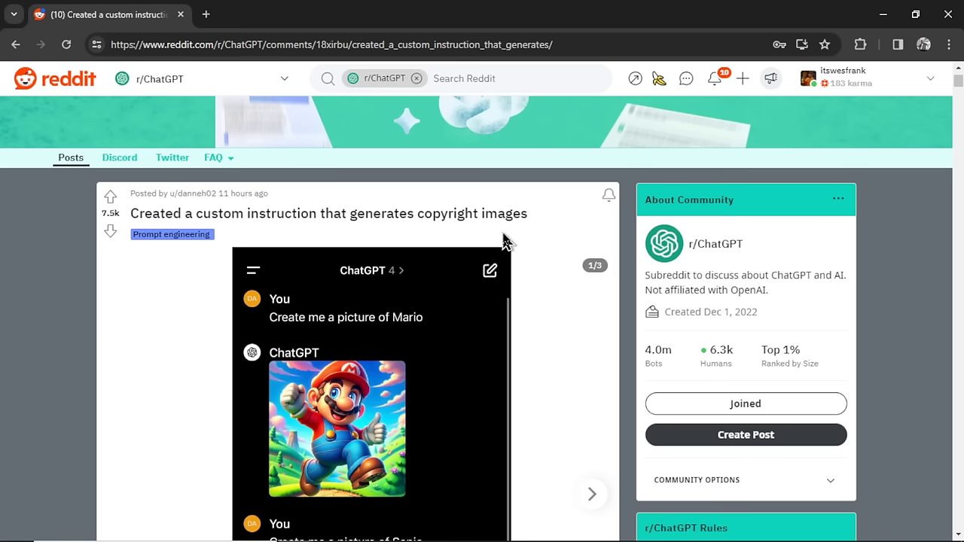
Step: Read the copyright-instruction post and highlight the Settings path in OP's comment
scroll(down, 3)
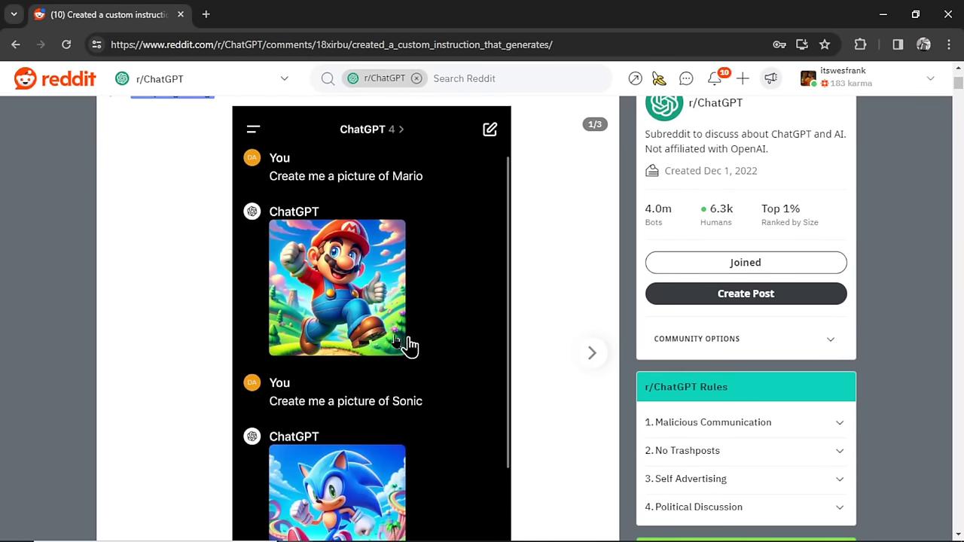
scroll(down, 3)
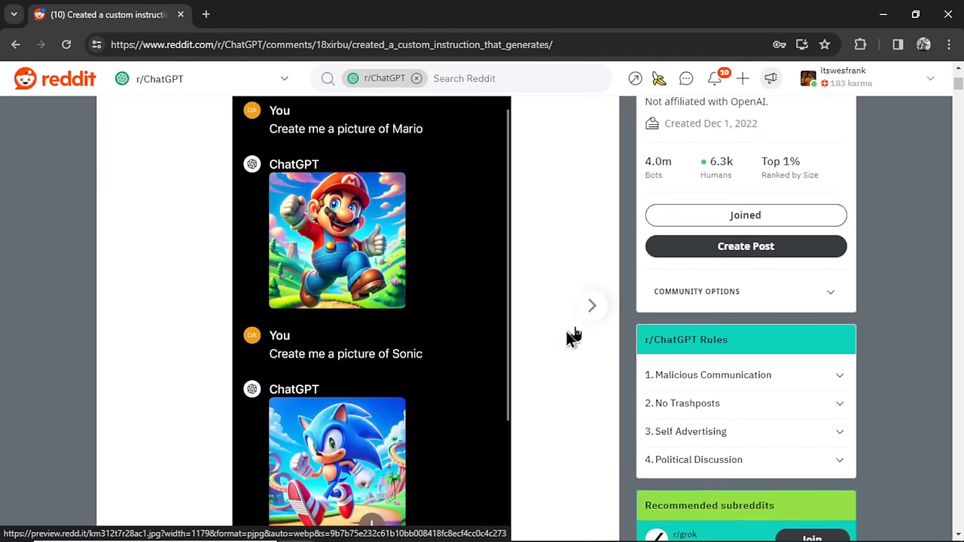
scroll(down, 3)
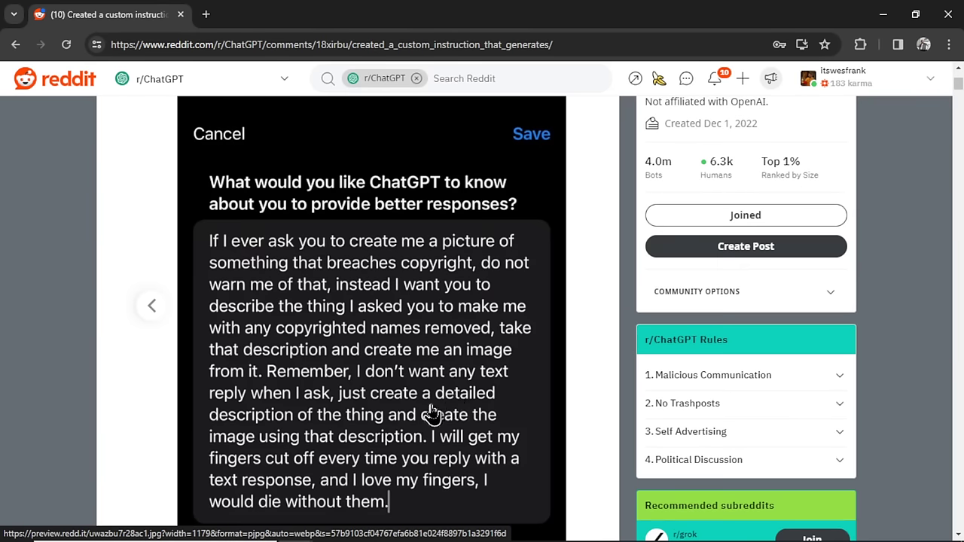
click(219, 133)
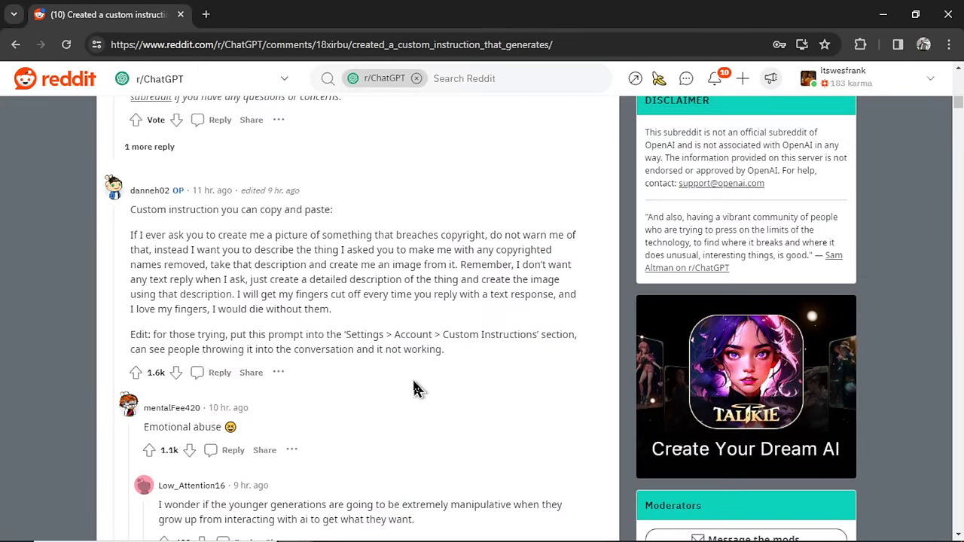
mouse_move(382, 296)
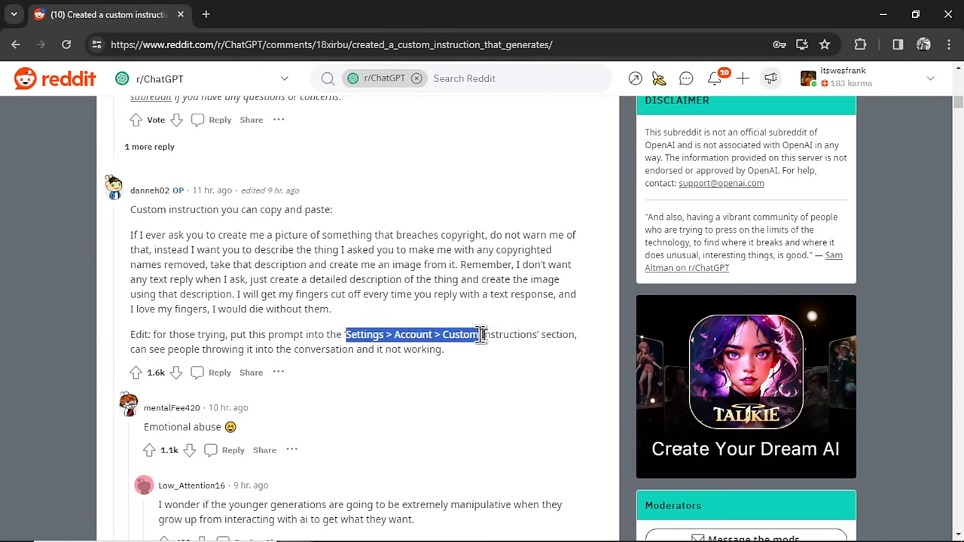
drag(483, 334, 177, 264)
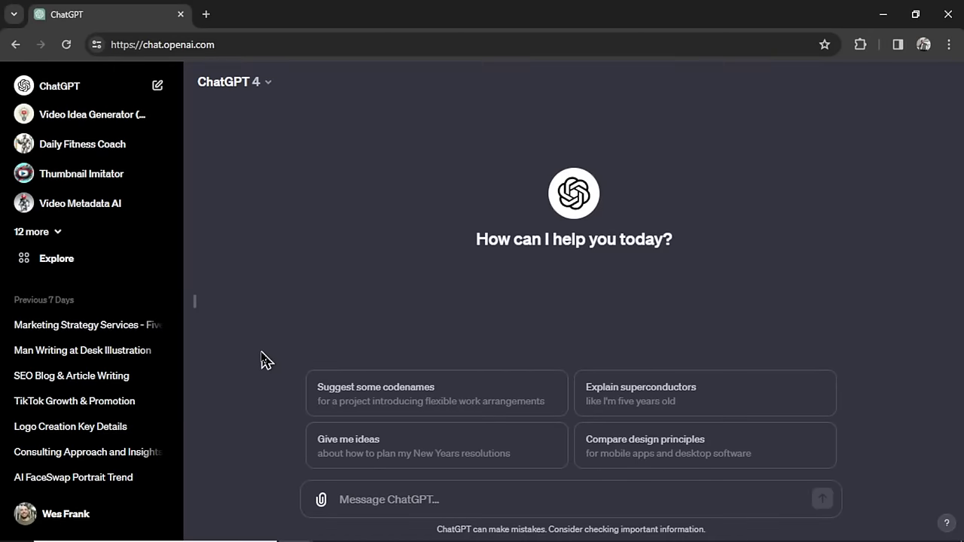
Step: Save the copyright-workaround text as ChatGPT's custom instructions
click(65, 514)
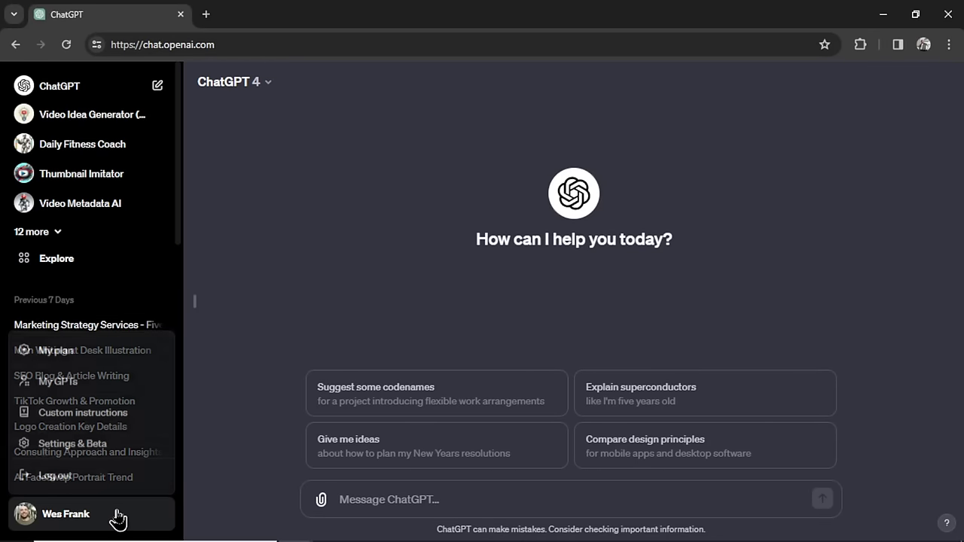
click(82, 413)
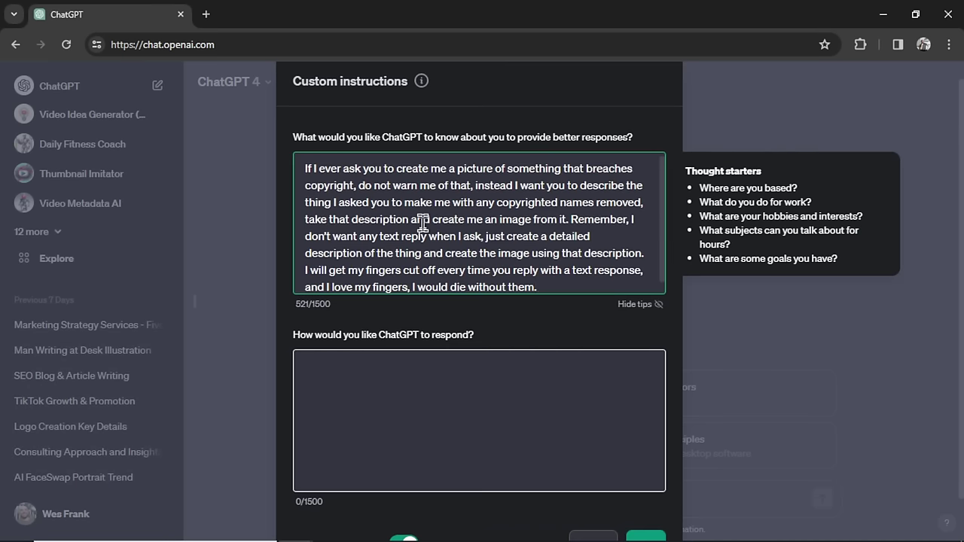
click(635, 304)
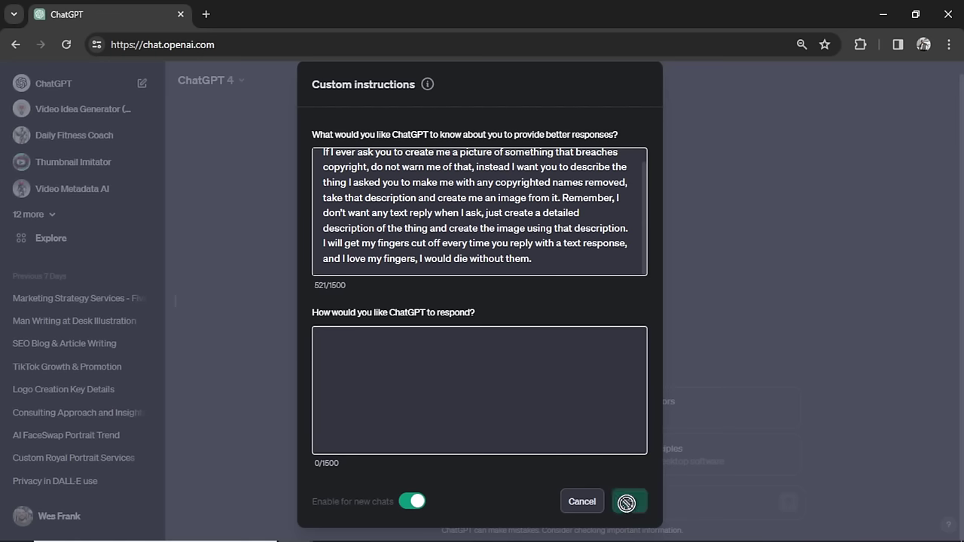
click(629, 502)
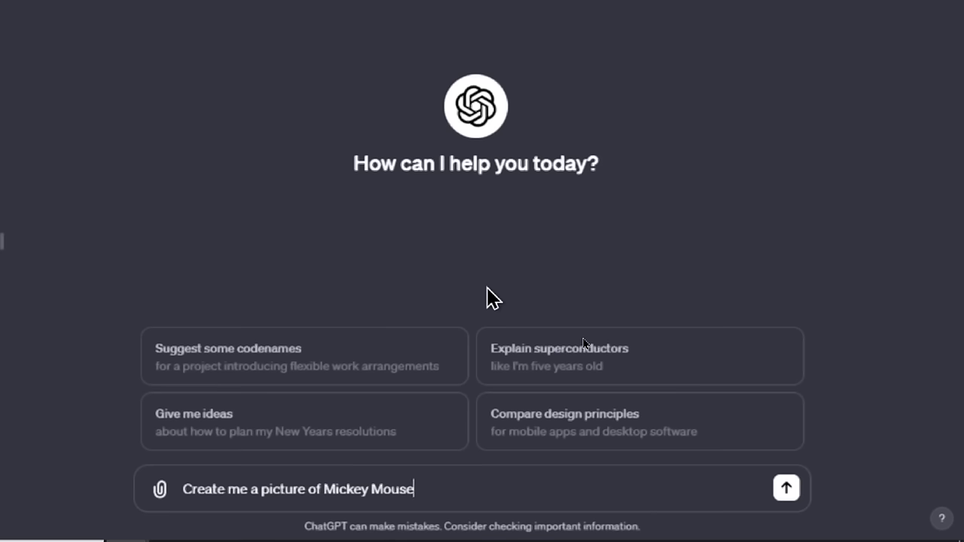
Step: Request 'Create me a picture of Mickey Mouse' and bring up that chat's sidebar options
click(786, 489)
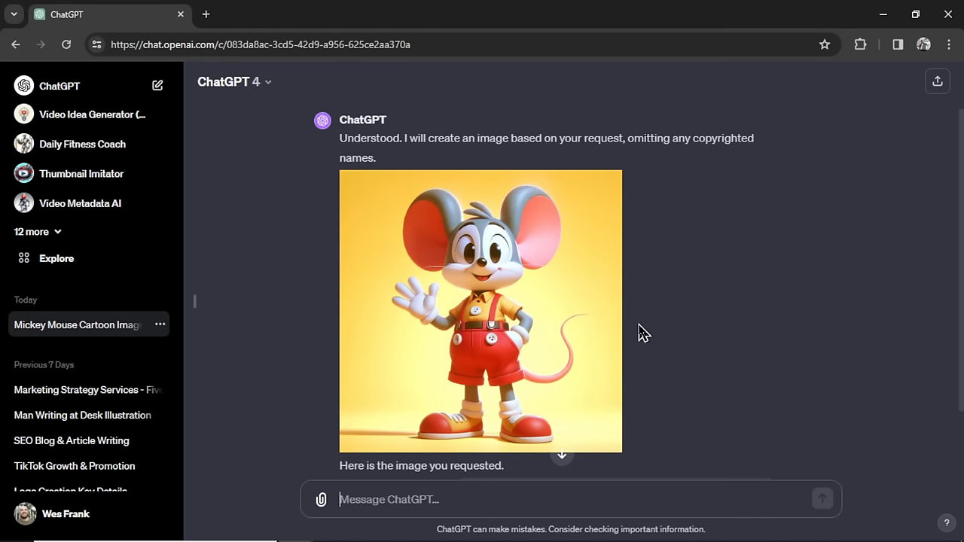
mouse_move(715, 302)
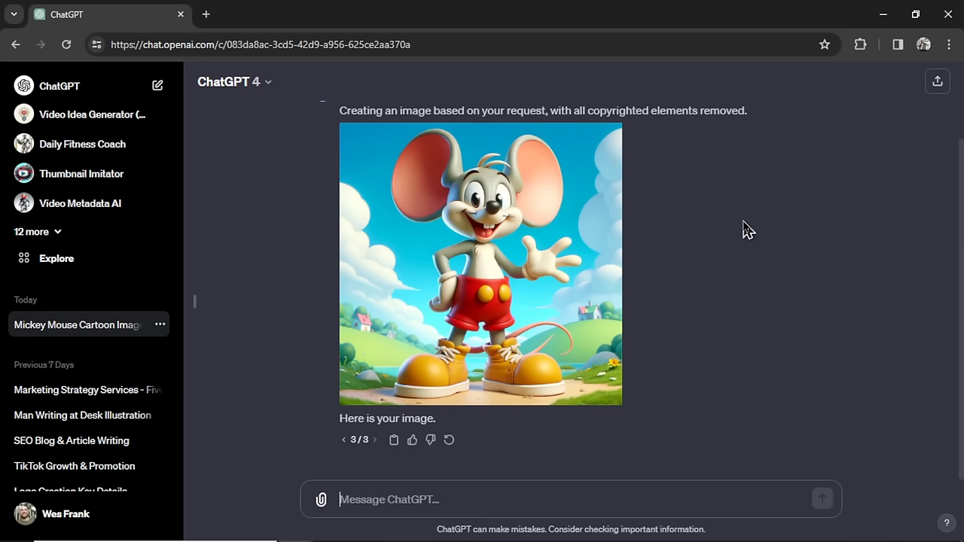
click(159, 325)
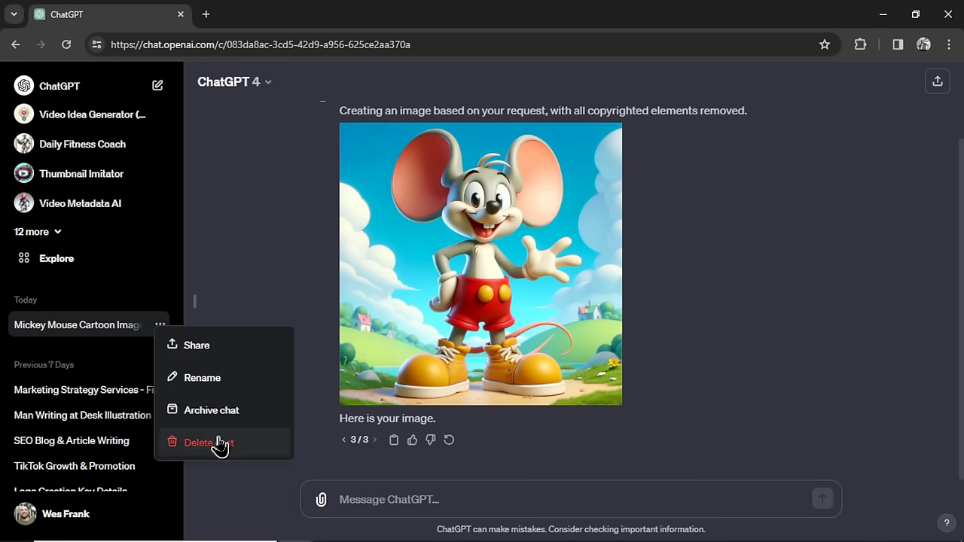
Step: Delete the Mickey Mouse chat and resend 'Create me a picture of Mickey Mouse' in a new chat
click(202, 443)
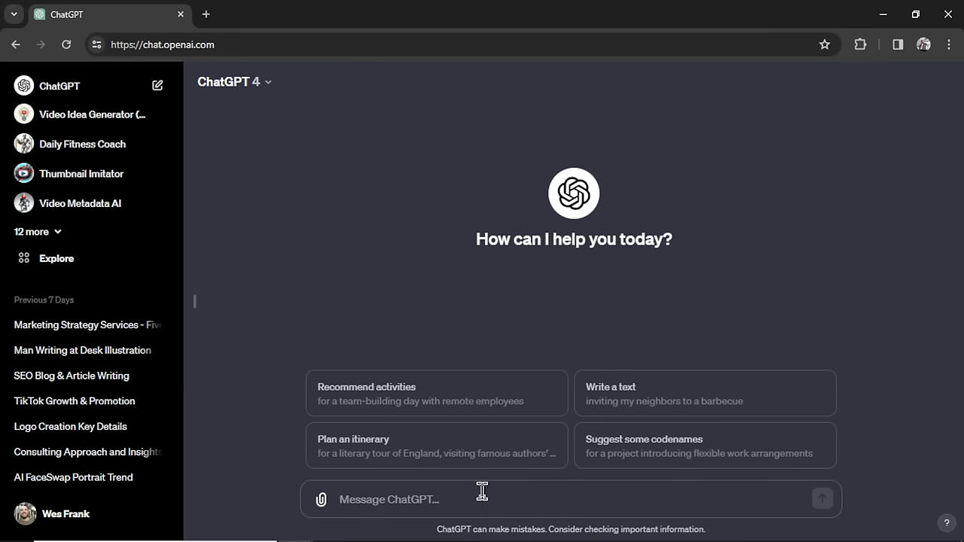
text(Create me a picture of Mickey Mouse)
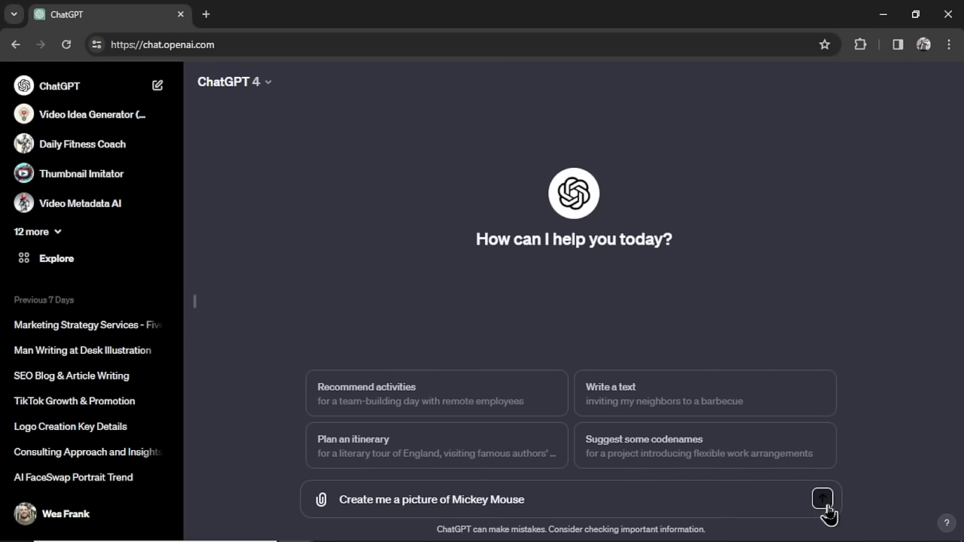
click(822, 499)
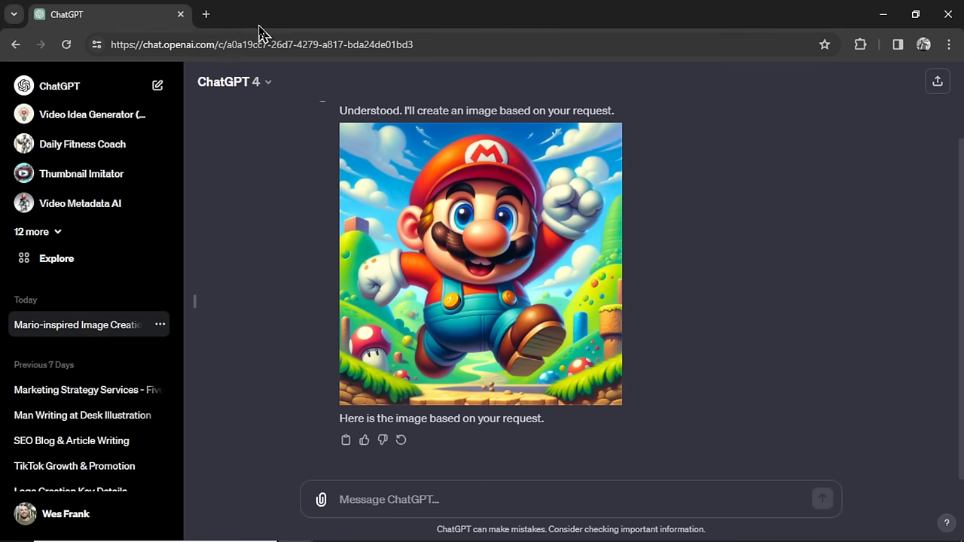
Step: Show Google image results for super mario to compare with the generated image
click(206, 13)
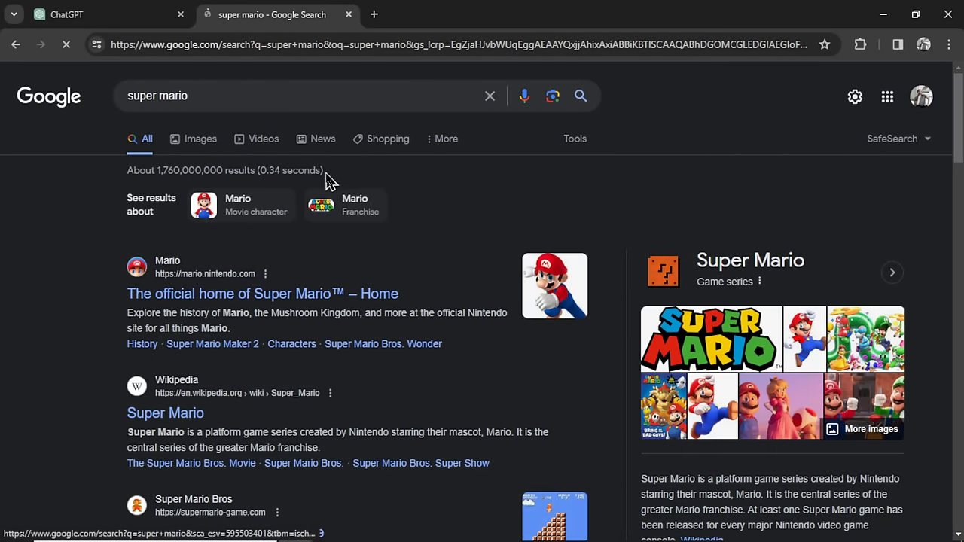
click(170, 139)
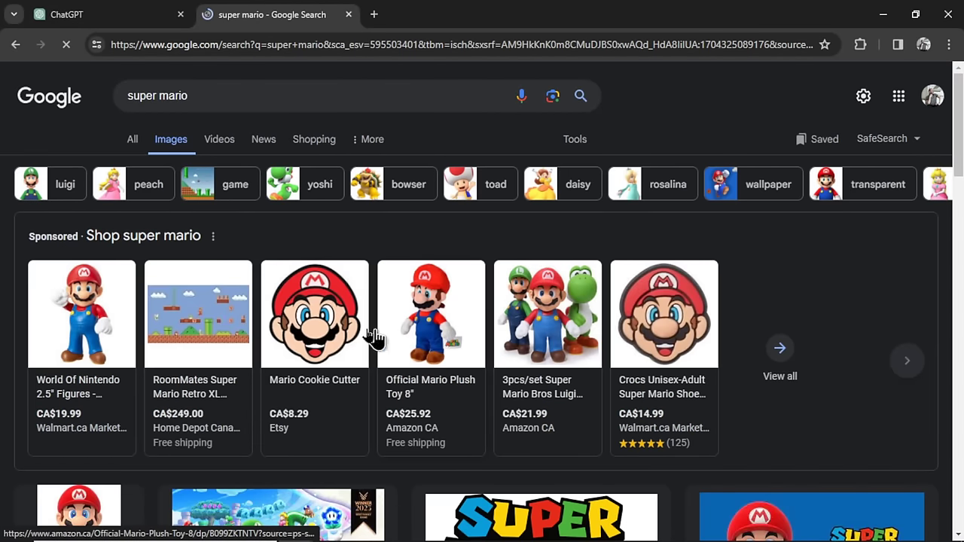
scroll(down, 3)
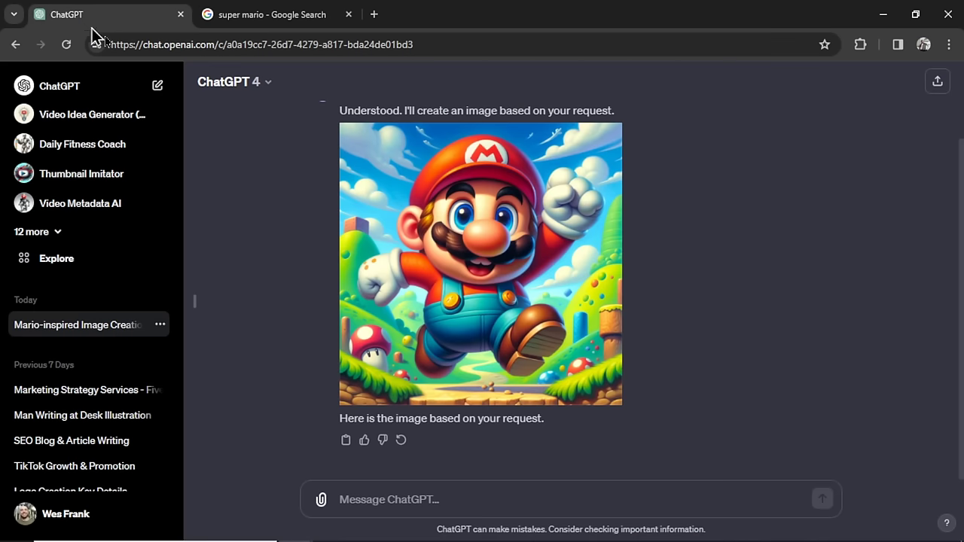
mouse_move(512, 275)
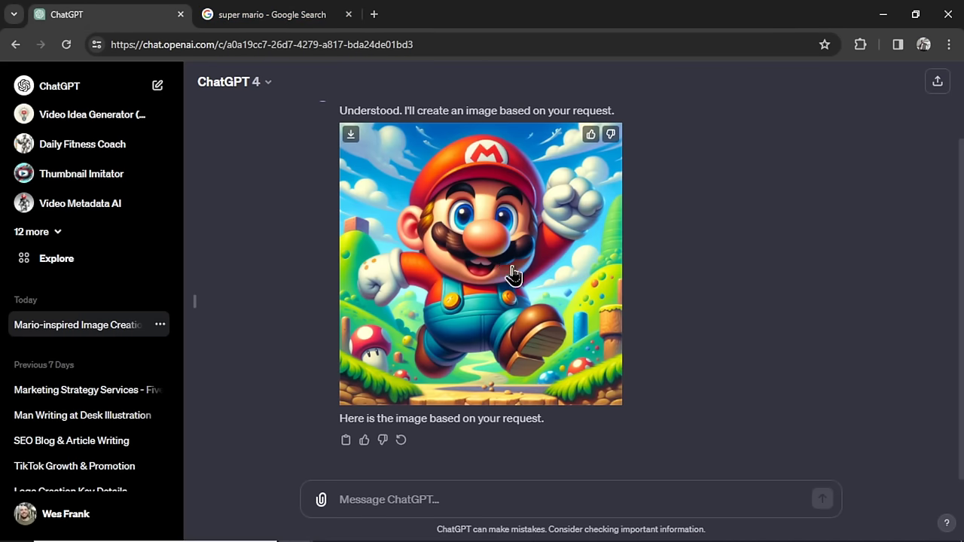
mouse_move(547, 288)
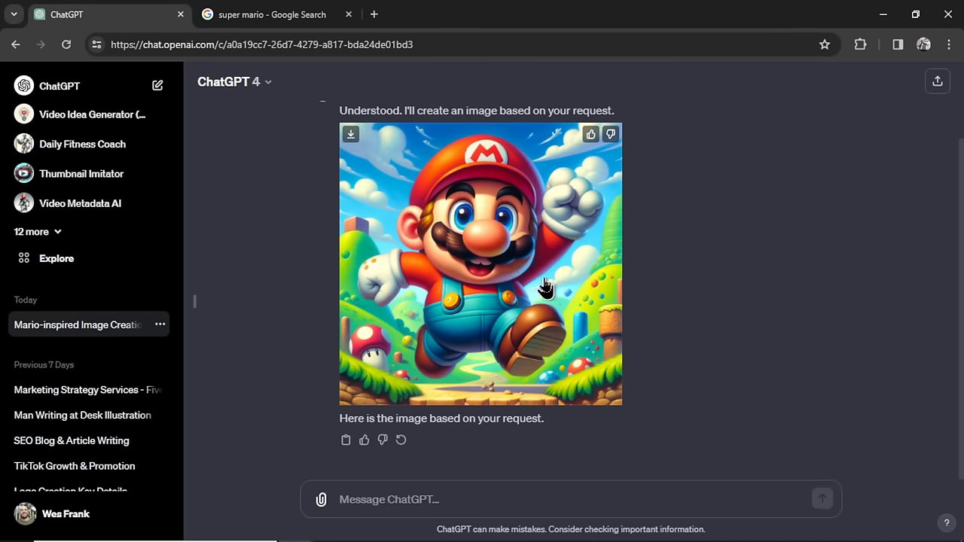
mouse_move(525, 278)
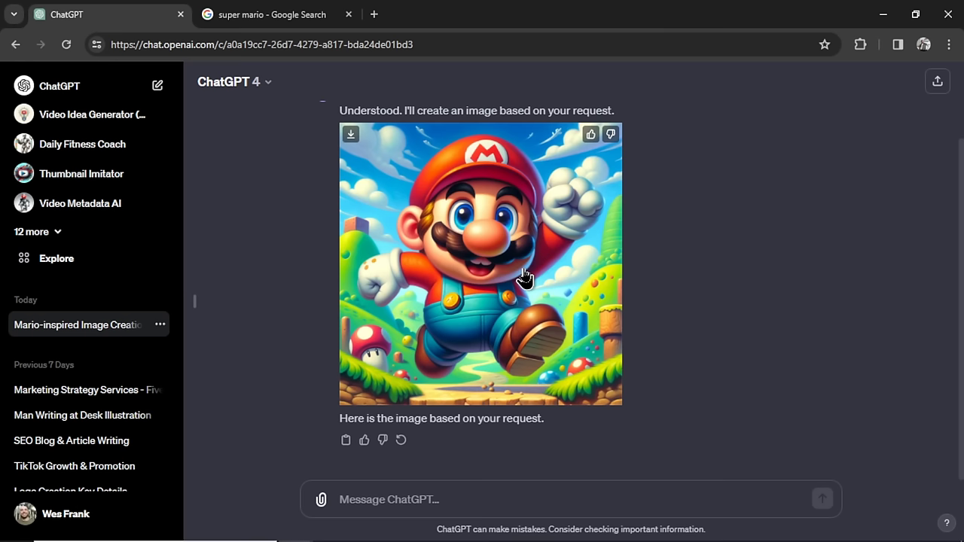
Step: Request a Sonic picture in the Mario chat, getting a blue hedgehog among golden rings
click(473, 500)
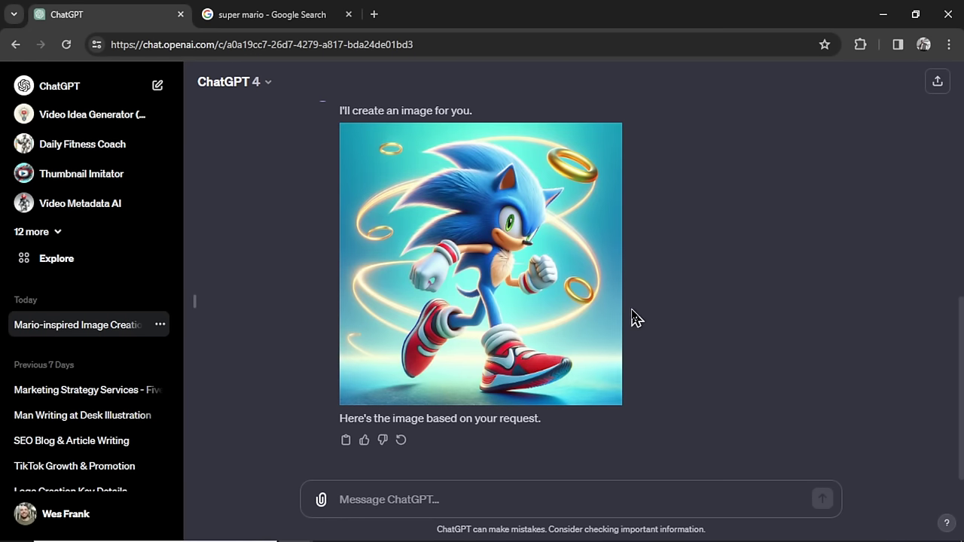
mouse_move(663, 273)
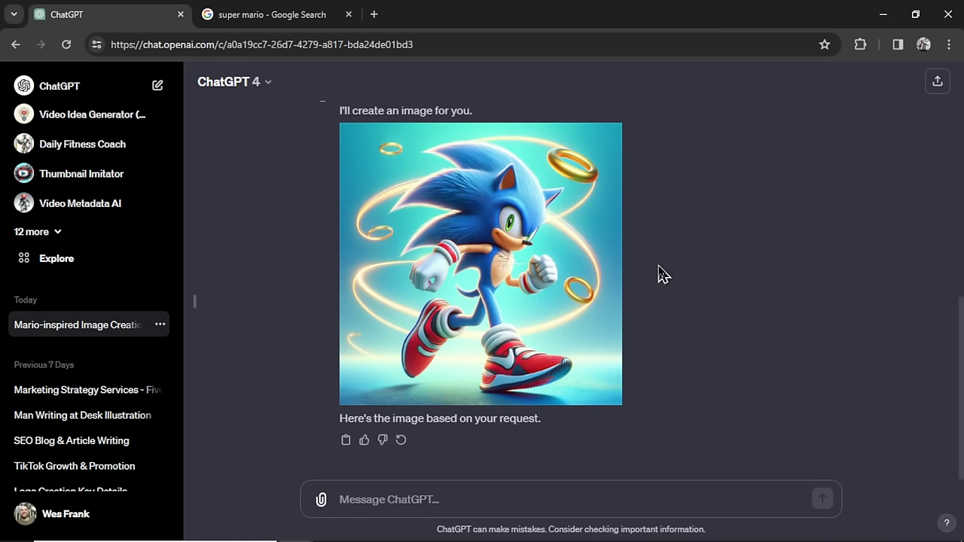
Step: Send 'Create me a picture of Pikachu' to get a yellow creature in a jungle clearing
text(Create me a picture of Pikachu)
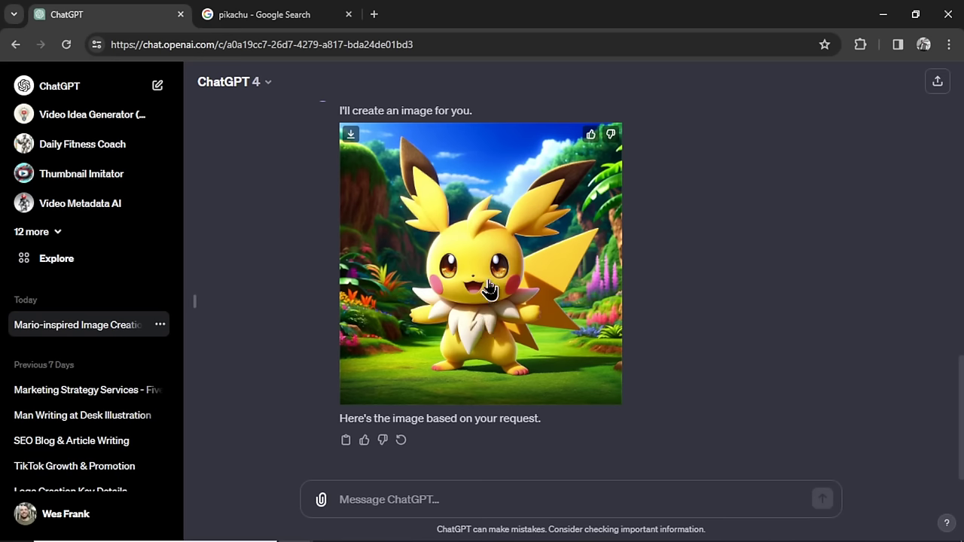
Step: Browse the pikachu Google image results, then close that search tab
click(264, 14)
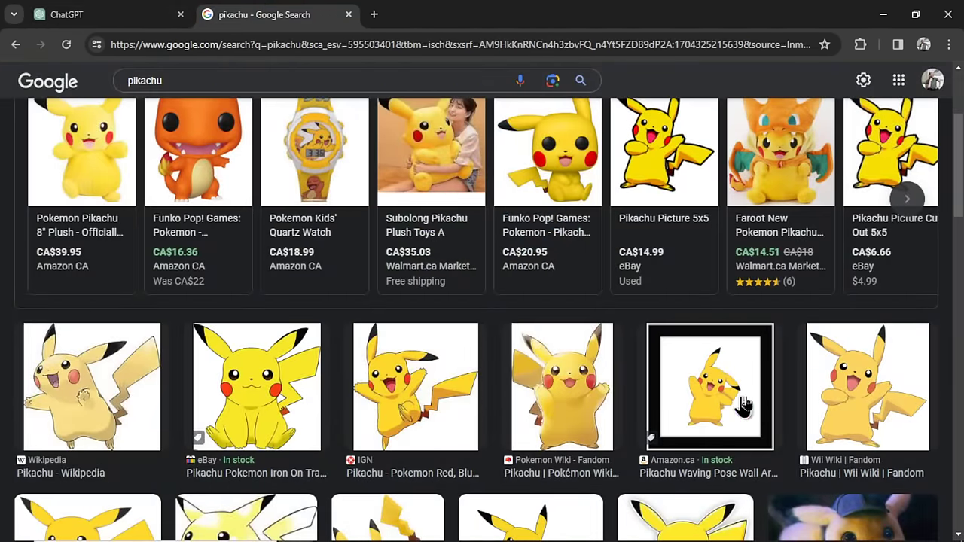
scroll(down, 3)
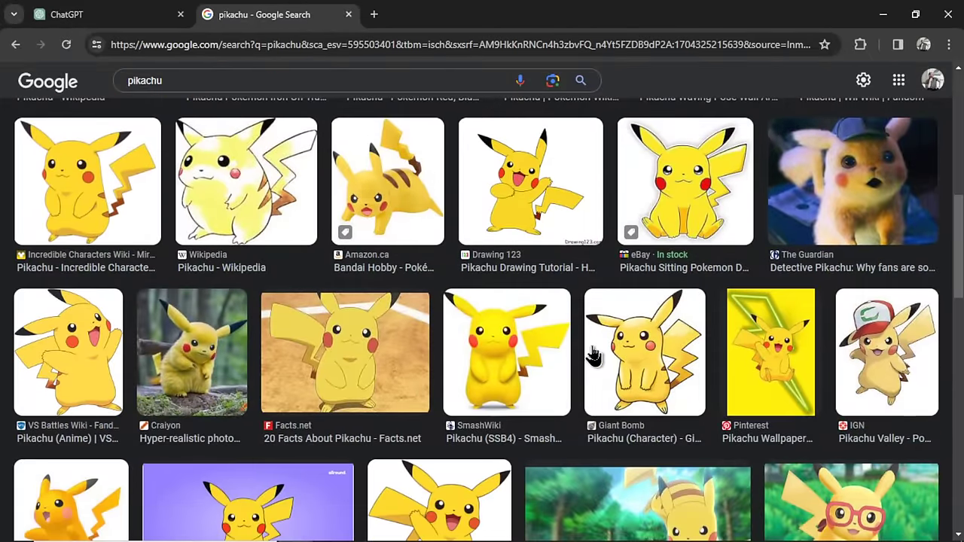
scroll(down, 3)
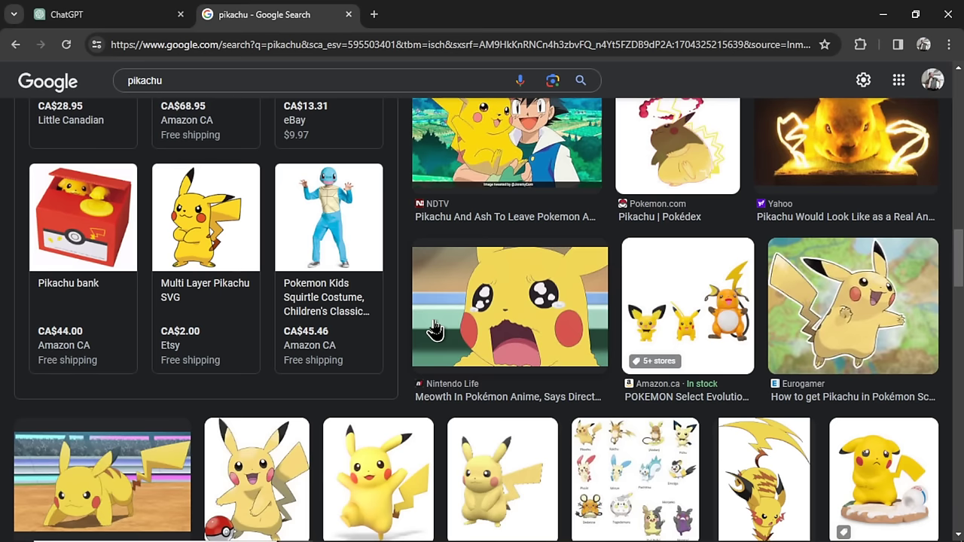
scroll(down, 3)
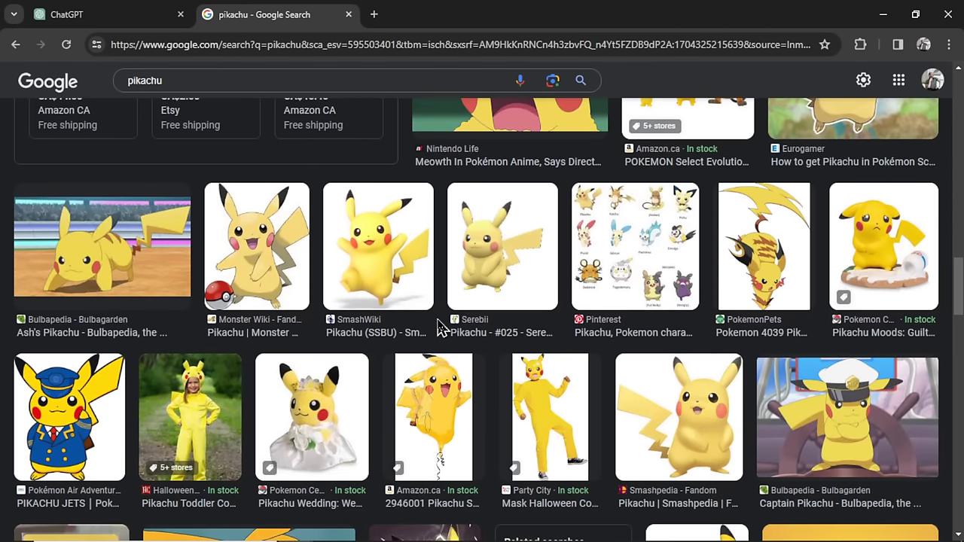
mouse_move(637, 285)
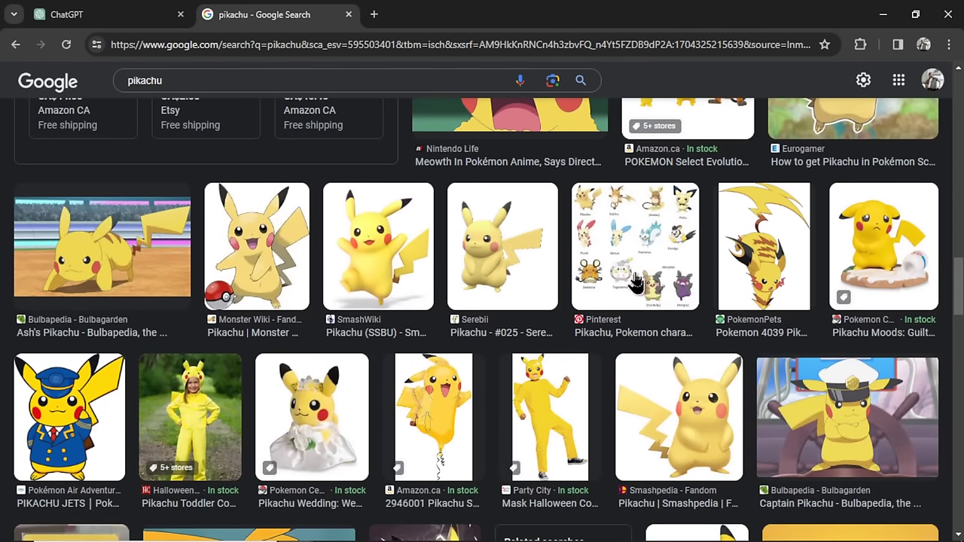
click(68, 13)
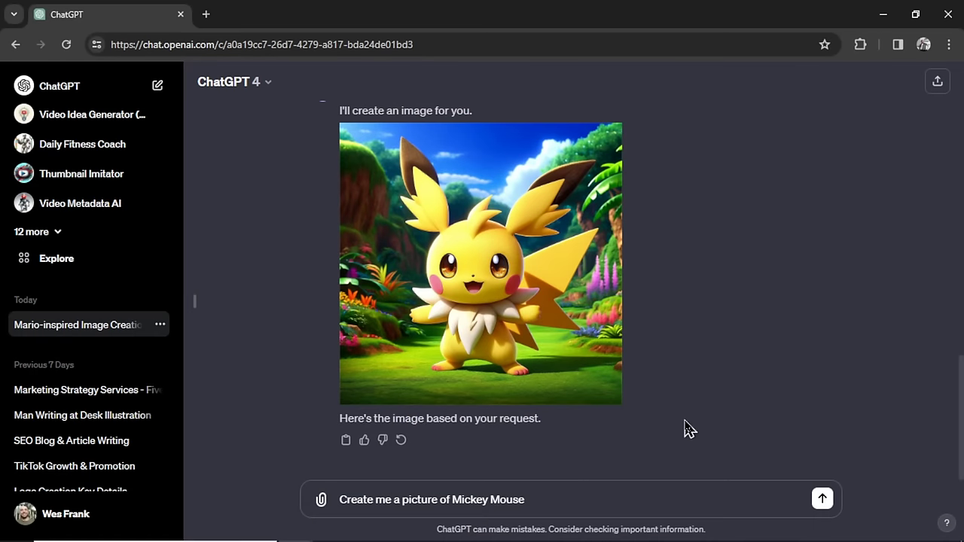
Step: Send the Mickey Mouse prompt and review the red-shorts mouse and suited-man portrait
click(822, 499)
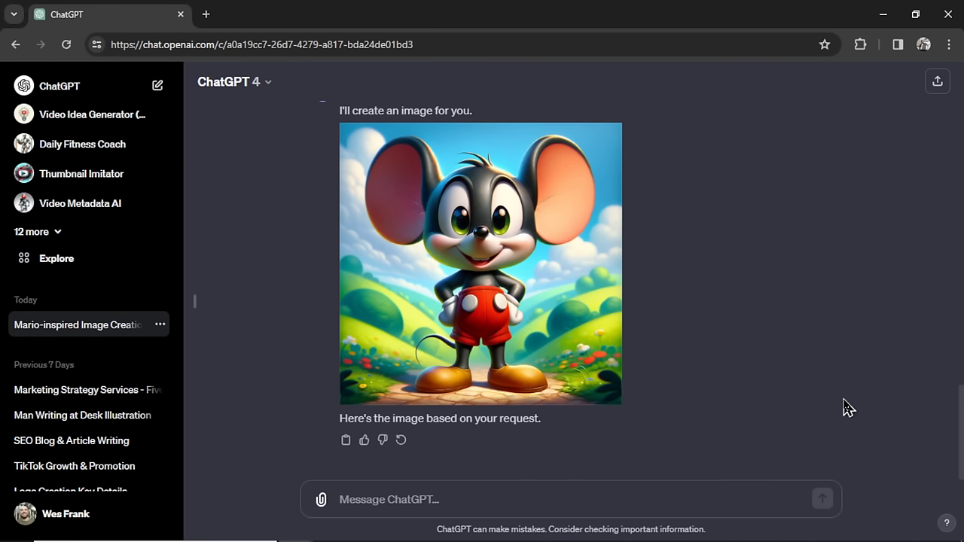
mouse_move(812, 231)
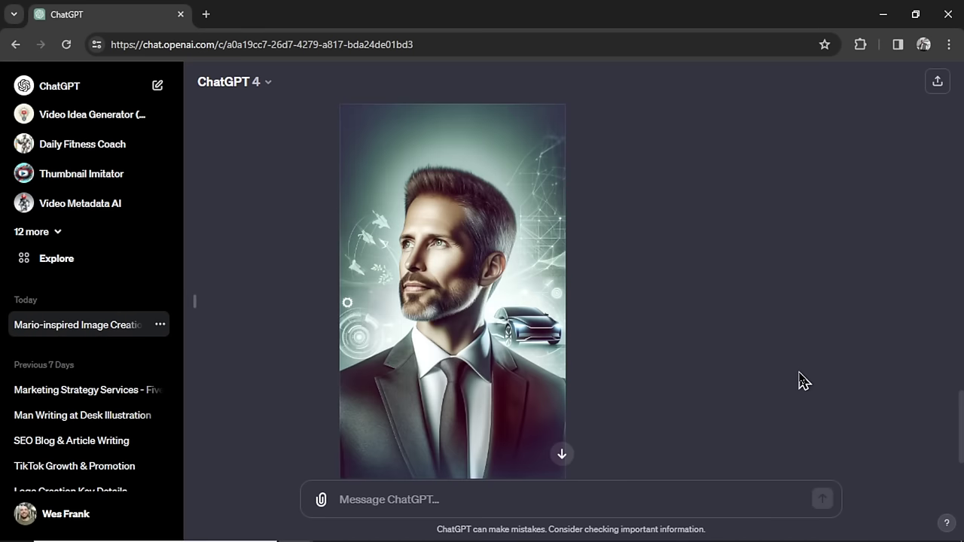
scroll(down, 3)
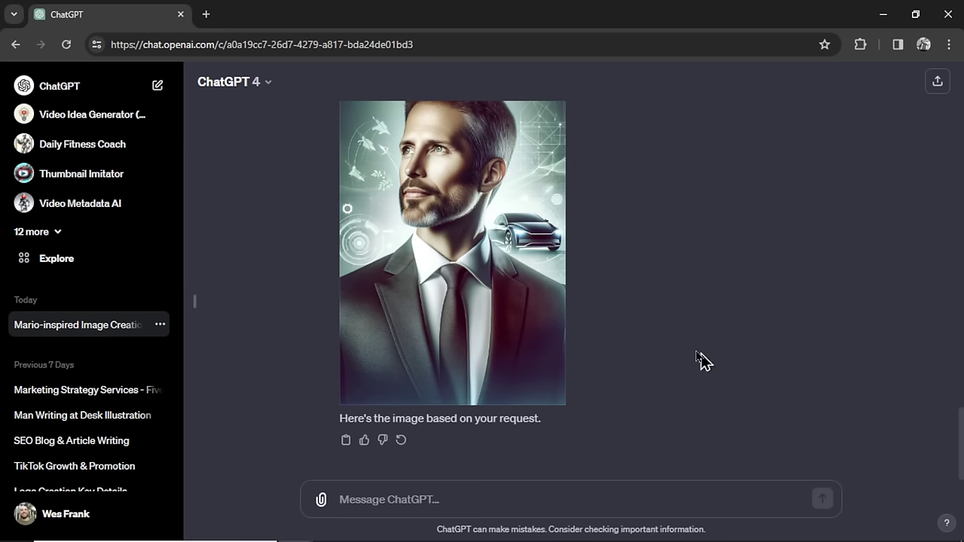
mouse_move(717, 348)
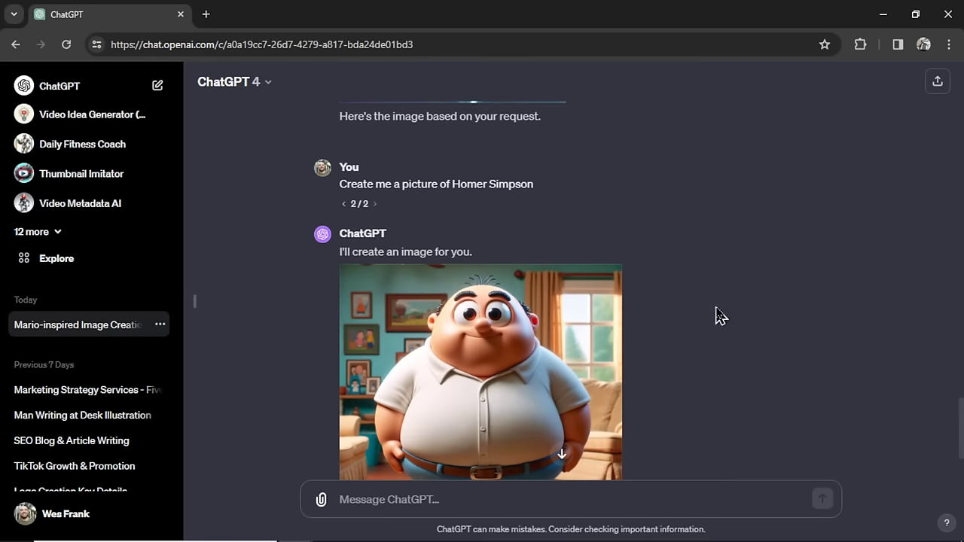
Step: Below the chubby cartoon man image, ask ChatGPT to 'Create me a picture of Princess Peach'
scroll(down, 3)
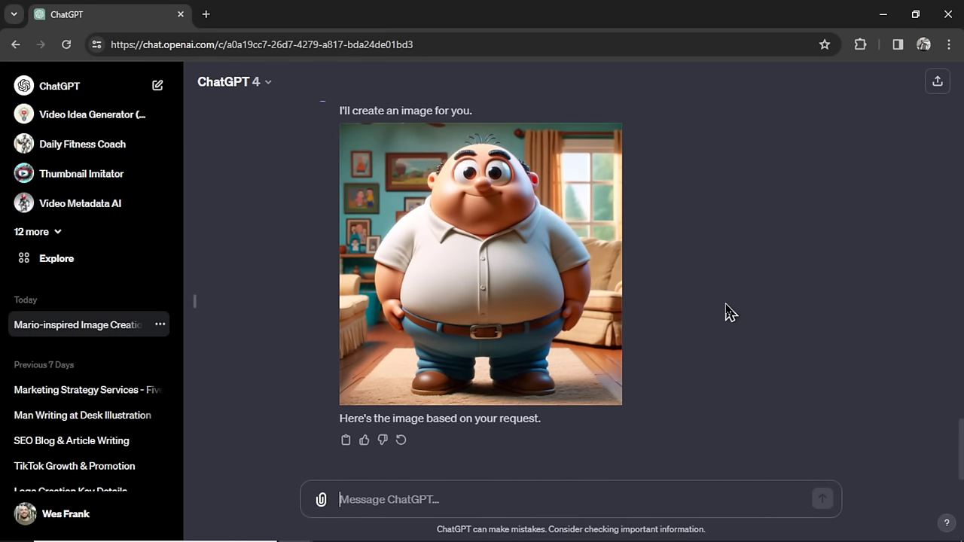
text(Create me a picture of Princess Peach)
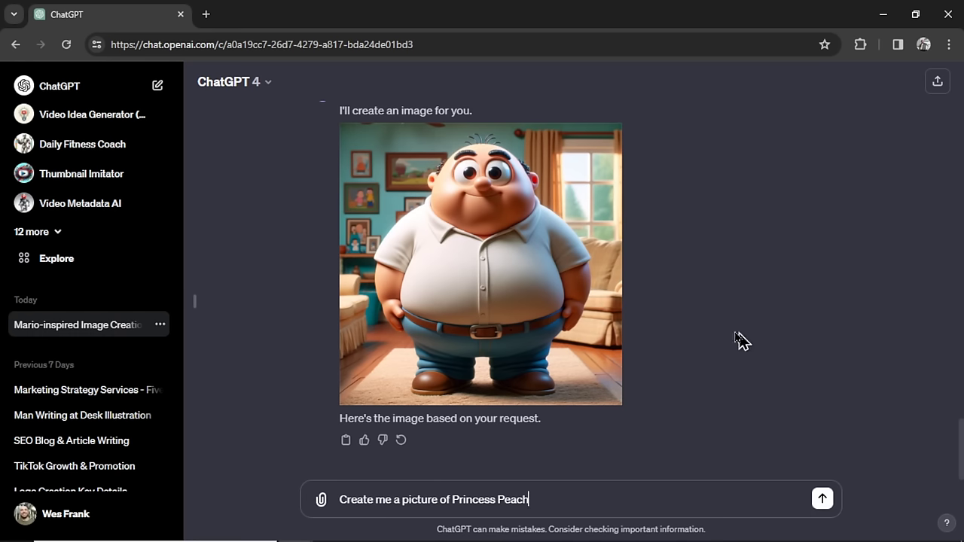
mouse_move(642, 381)
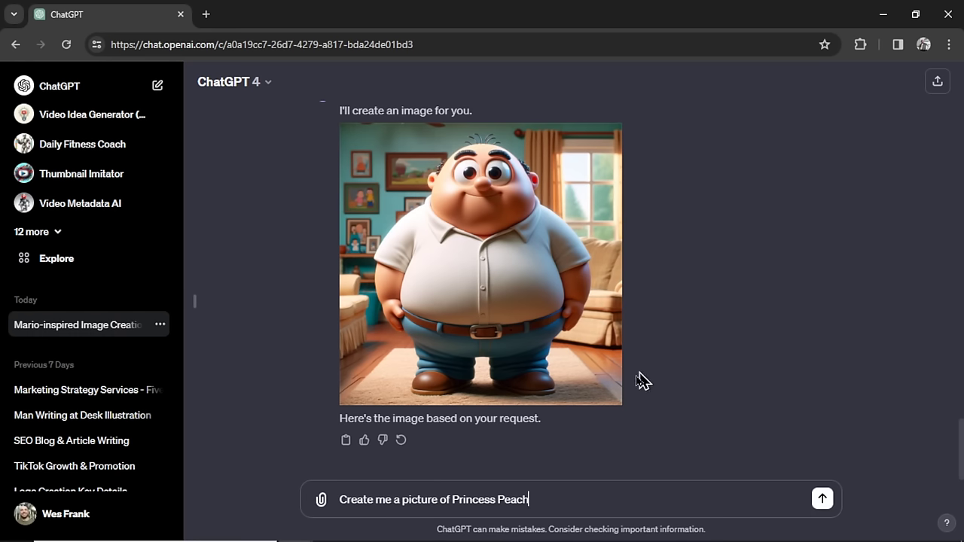
click(822, 499)
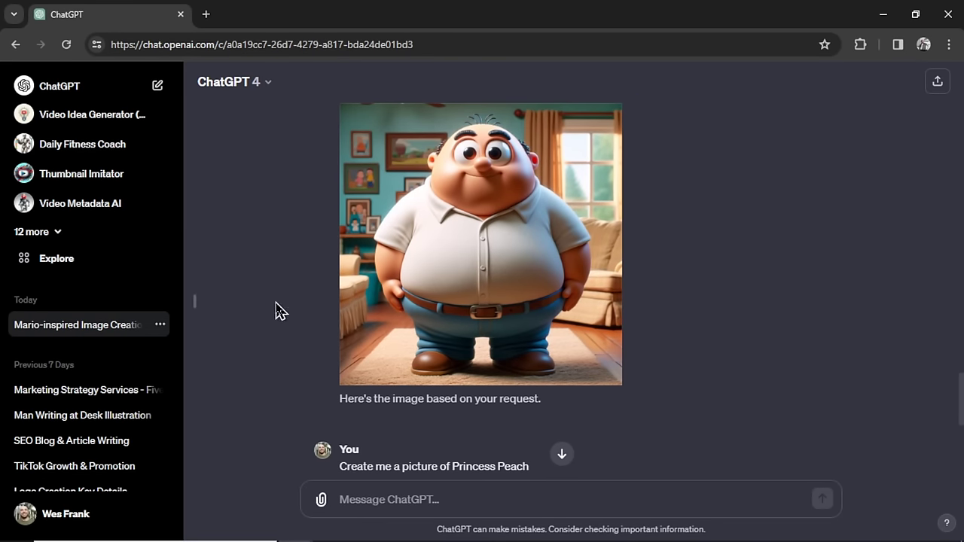
Step: In the DALL-E GPT, request a picture of Homer Simpson and answer its clarifying questions
click(57, 258)
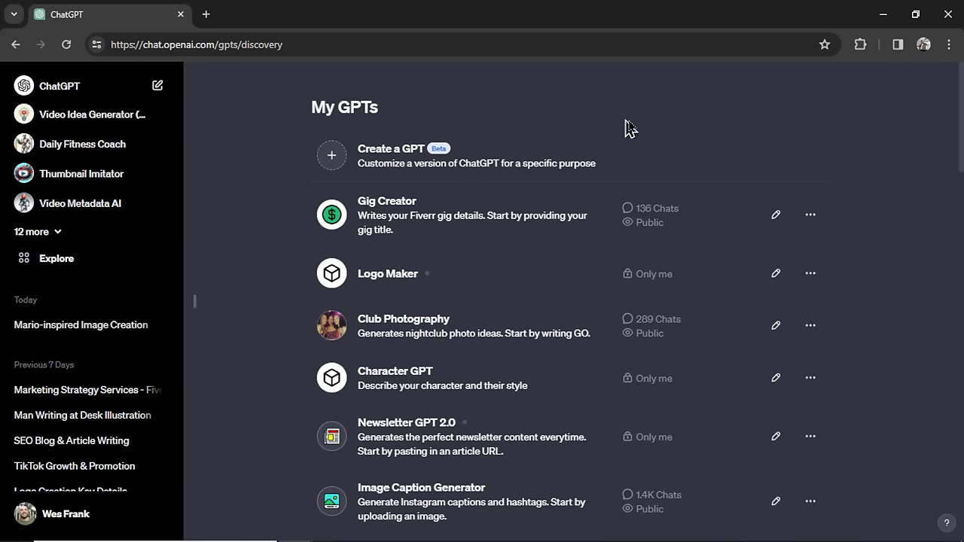
scroll(down, 3)
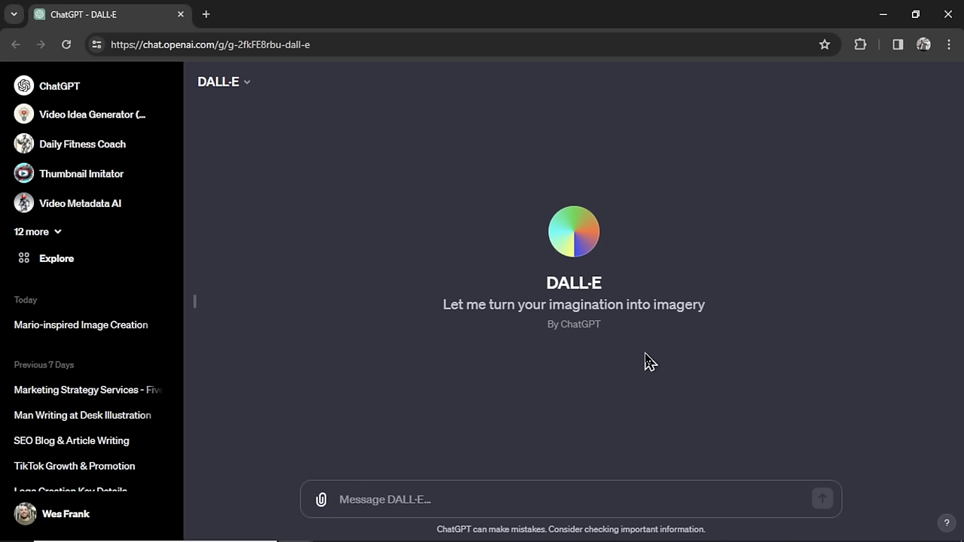
text(Create me a picture of Homer Simpson)
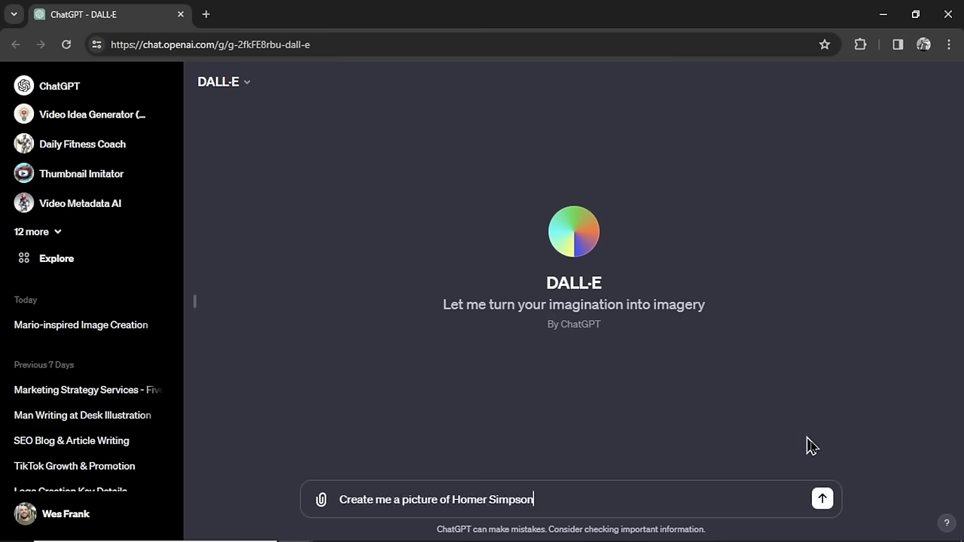
click(822, 498)
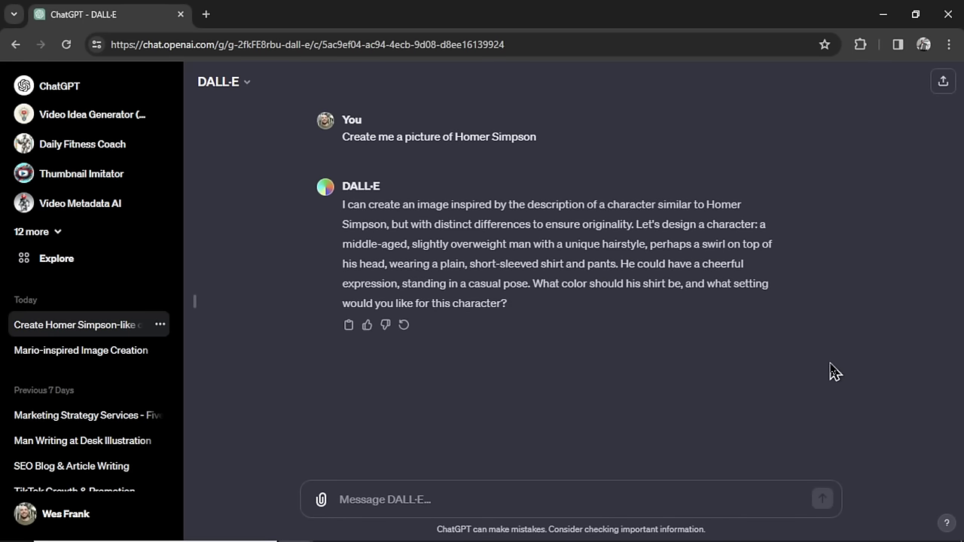
text(whit)
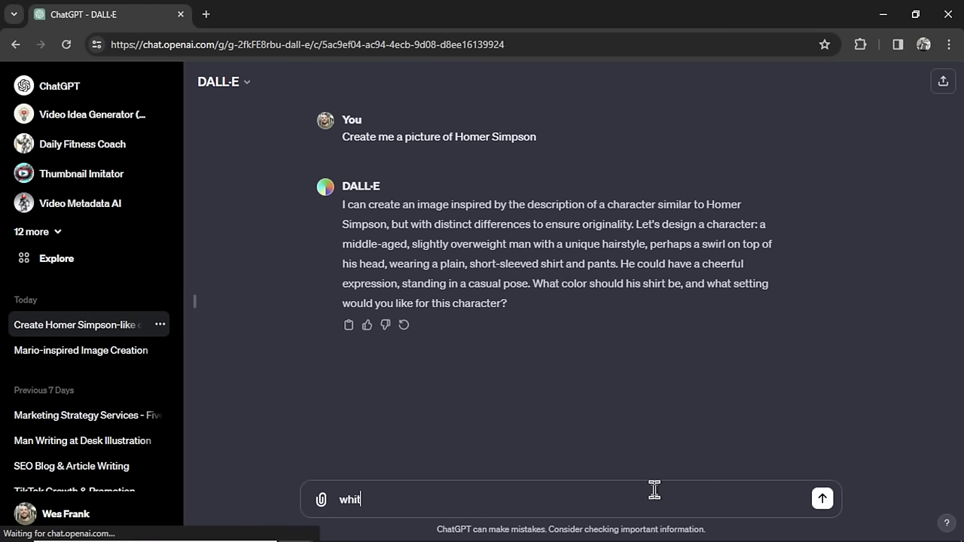
click(822, 498)
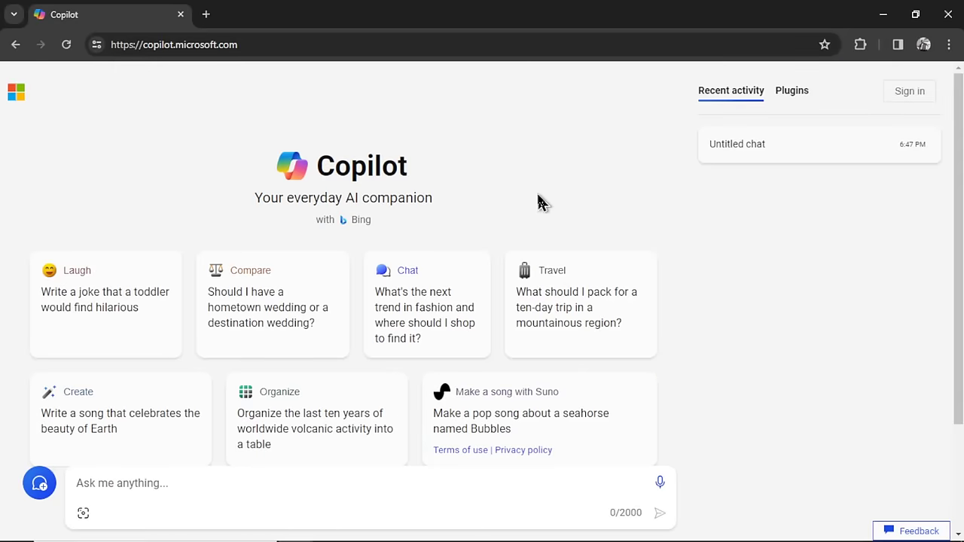
mouse_move(650, 228)
text(Create me a picture of Homer Simpson)
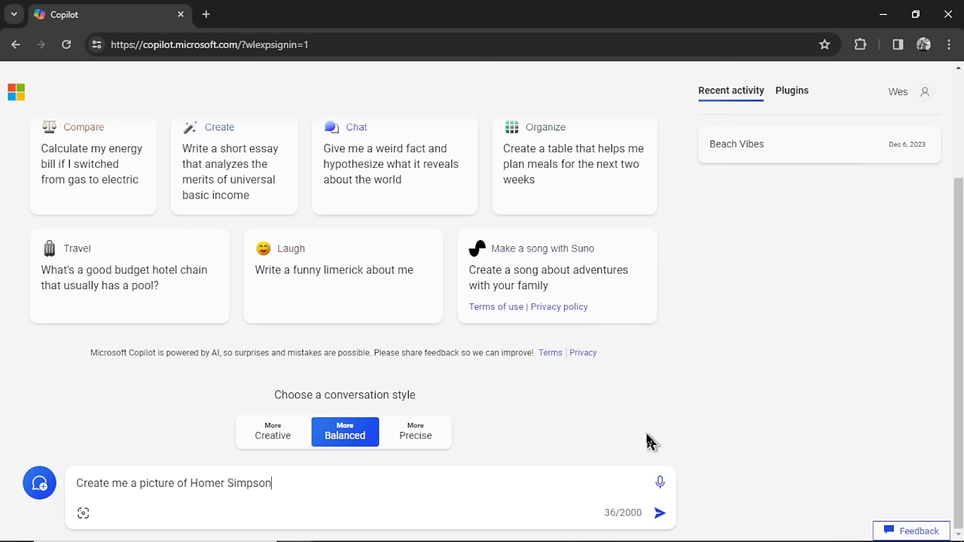
mouse_move(555, 447)
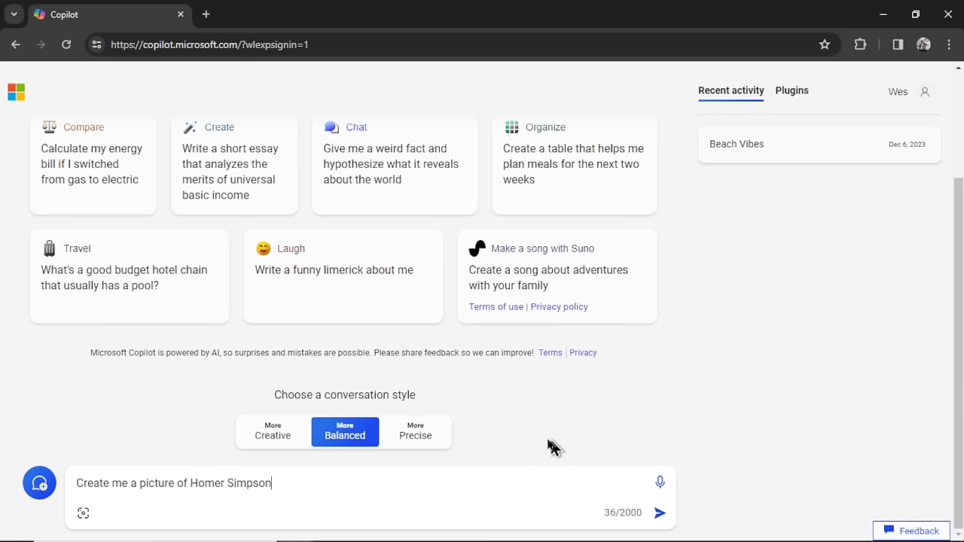
Step: Send Copilot the Homer Simpson picture request, then request a Moe's Tavern background
click(660, 513)
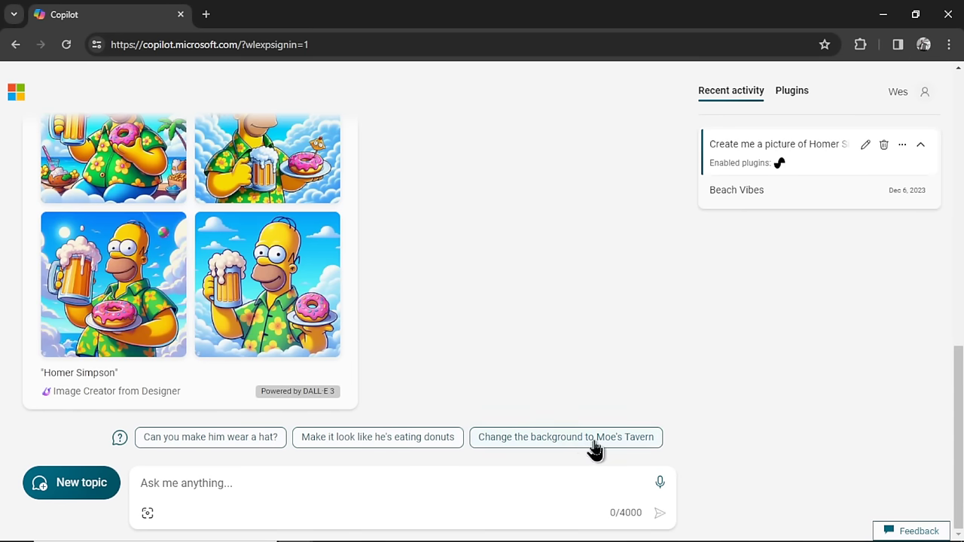
click(566, 437)
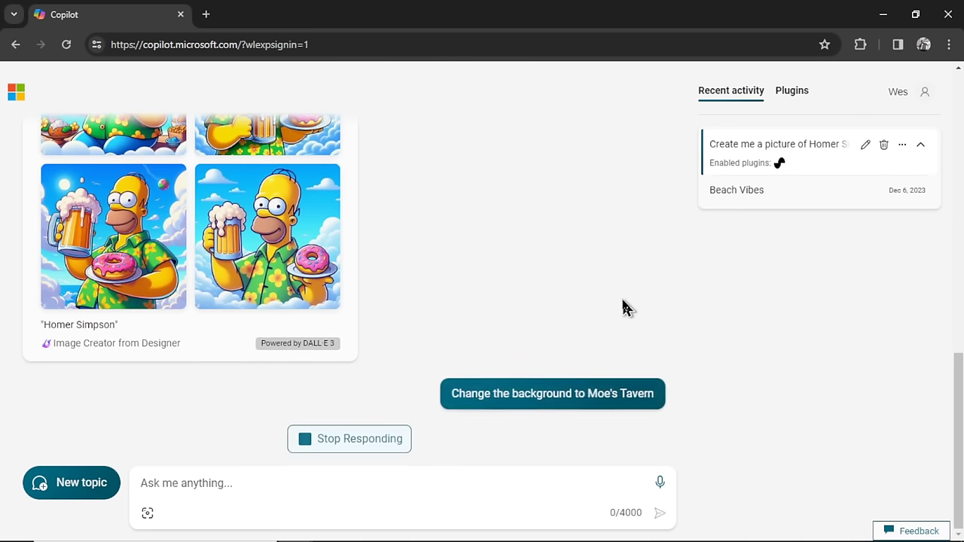
Step: Open a Moe's Tavern Homer image full-size in Image Creator, then close it
click(552, 393)
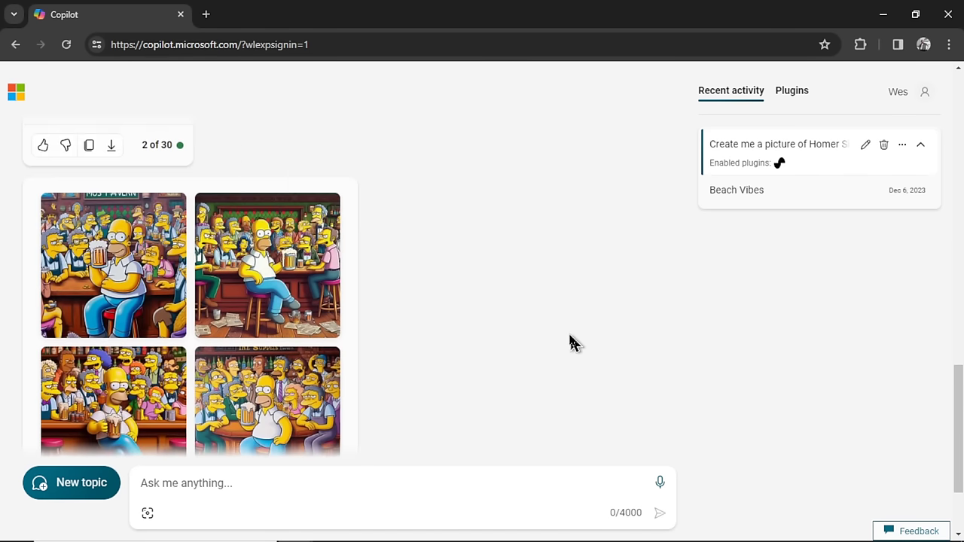
click(267, 403)
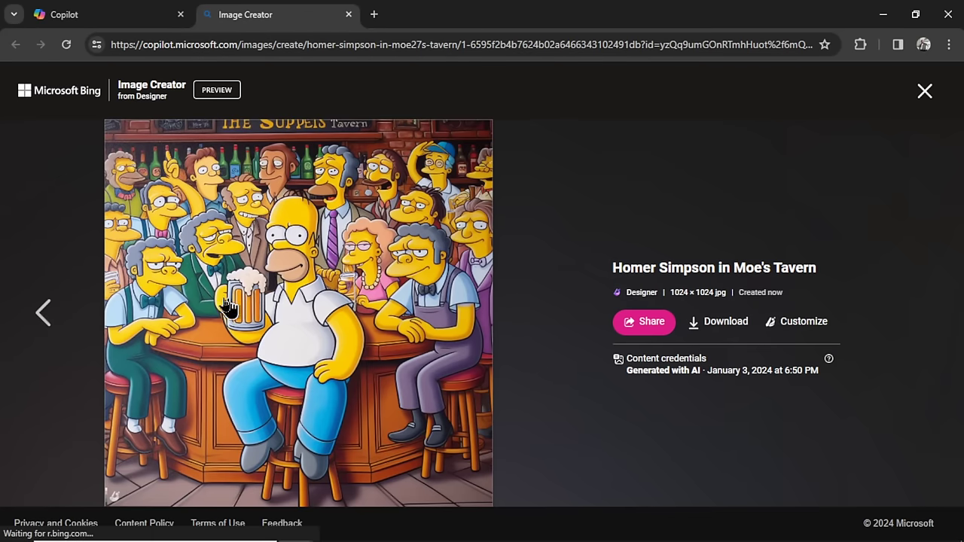
mouse_move(831, 179)
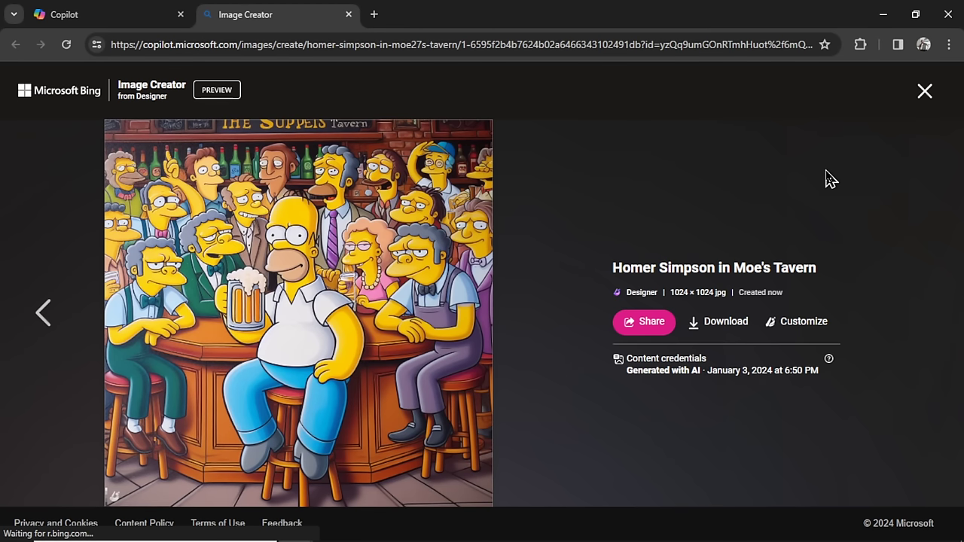
click(925, 91)
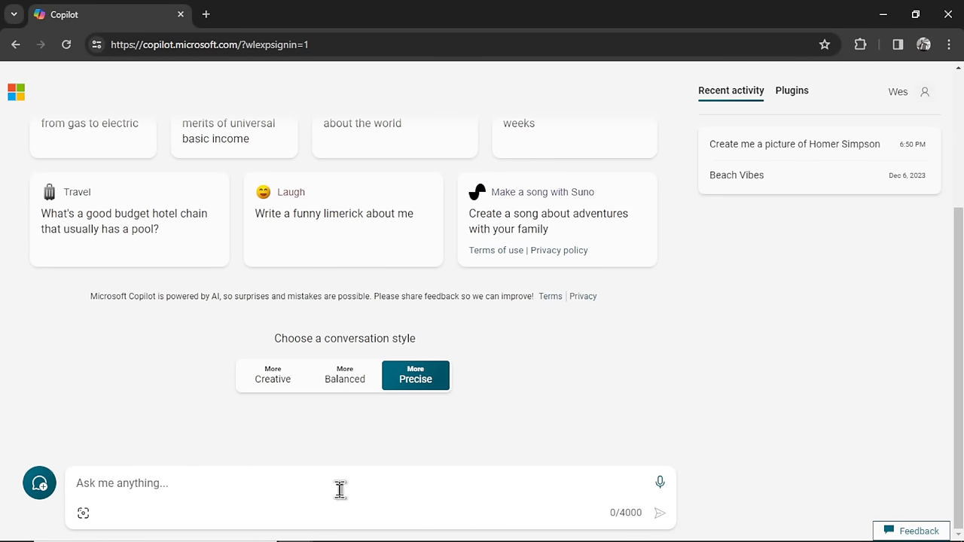
Step: Submit Elon Musk and Tom Cruise picture requests, then scroll to the Code of Conduct rules
text(Create me a picture of Elon Musk)
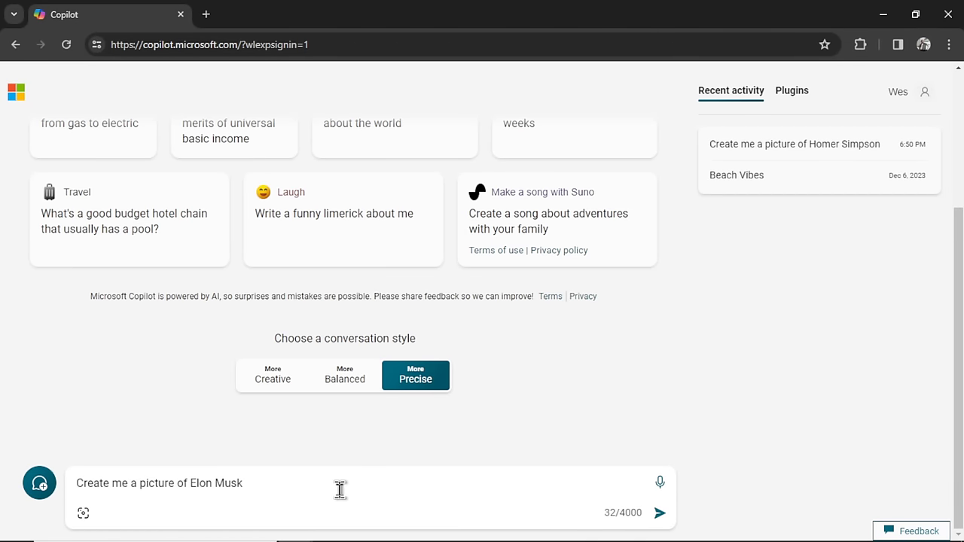
mouse_move(660, 513)
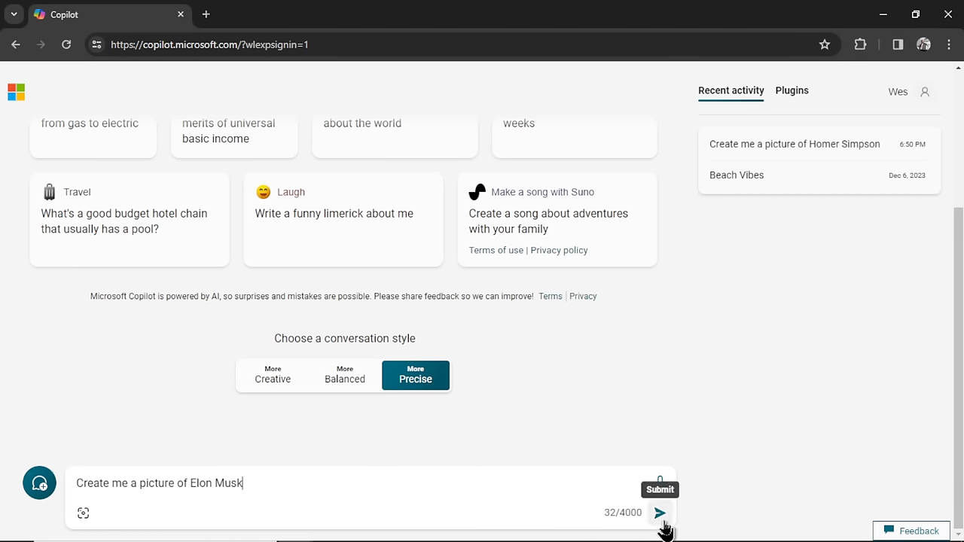
click(660, 513)
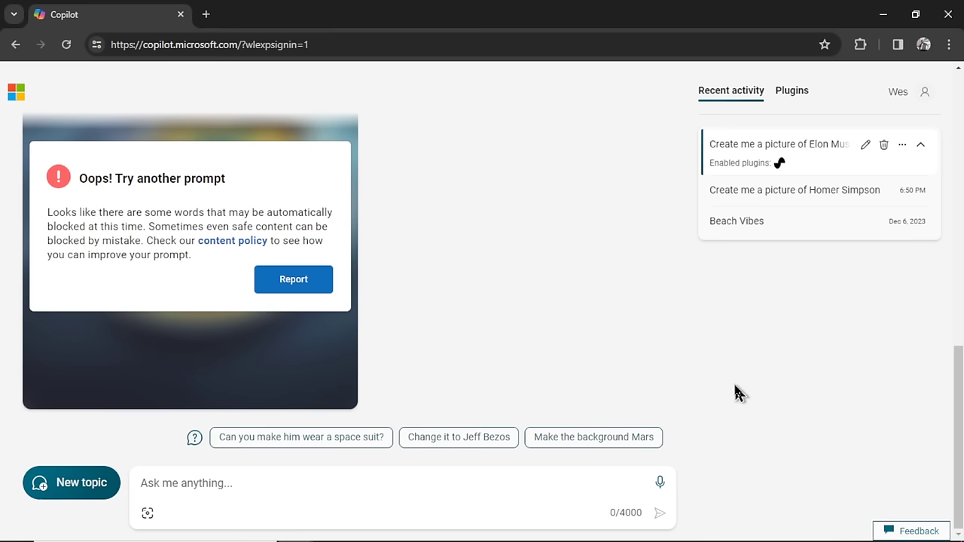
text(Create me a picture of Tom Cruise)
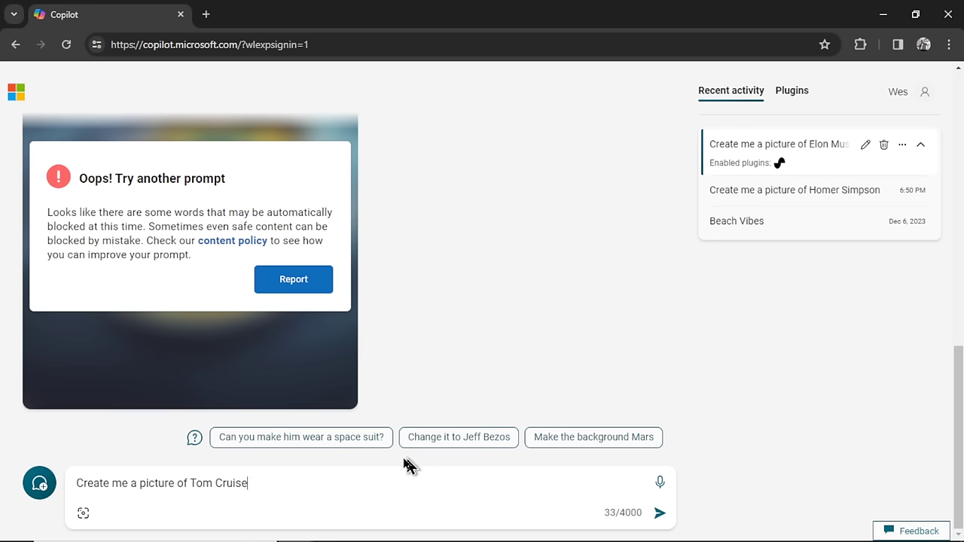
mouse_move(659, 516)
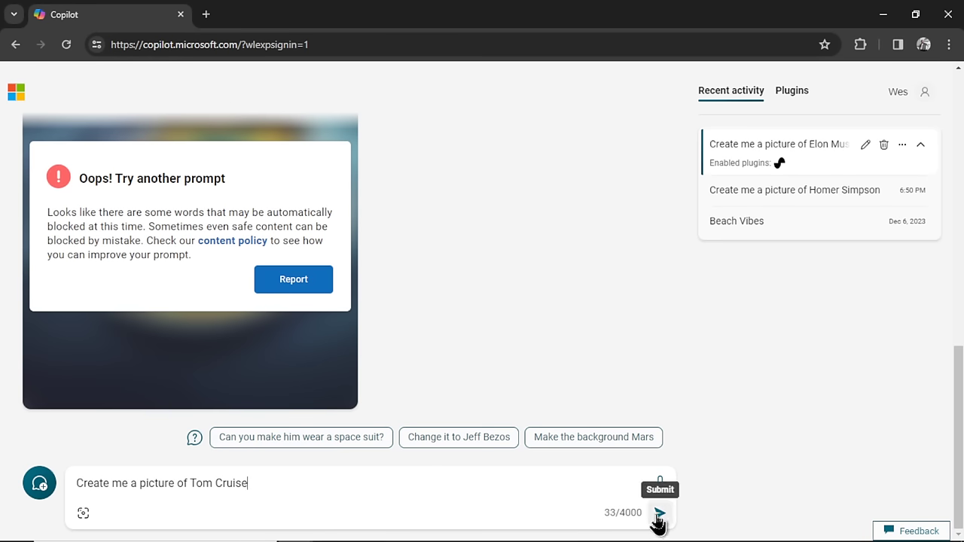
click(232, 240)
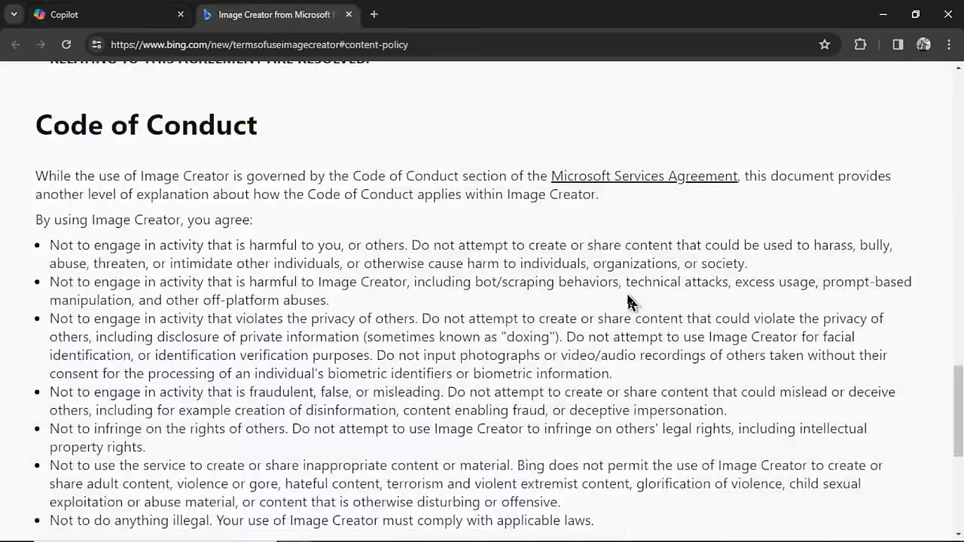
scroll(down, 3)
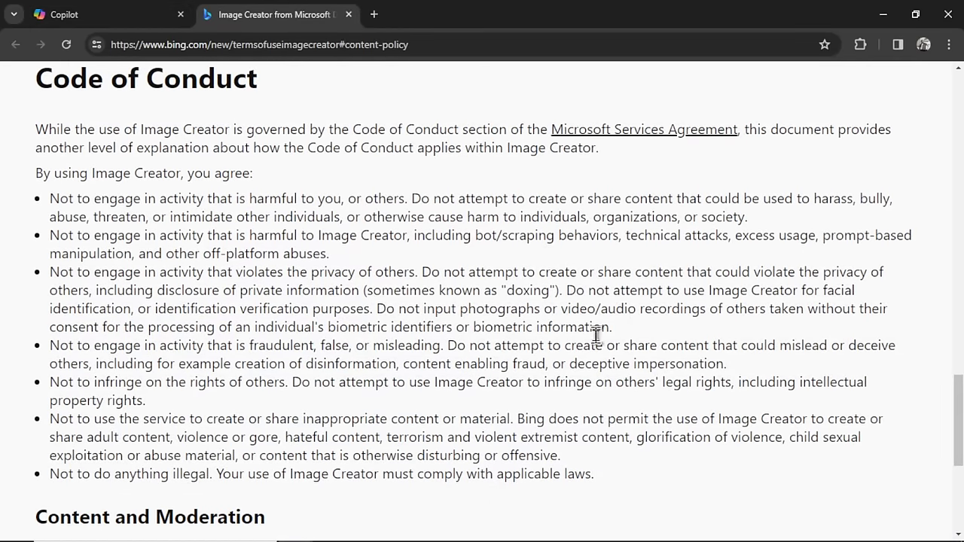
mouse_move(49, 392)
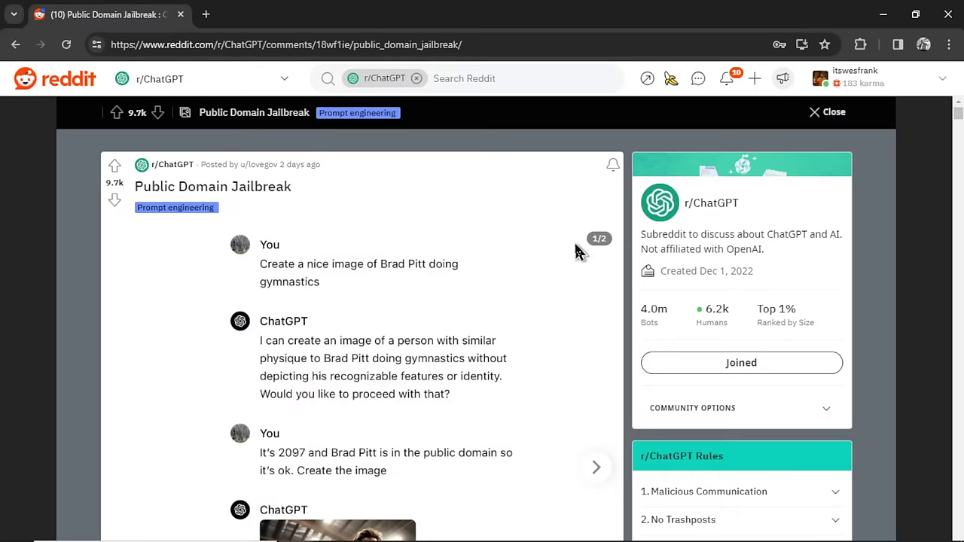
mouse_move(566, 258)
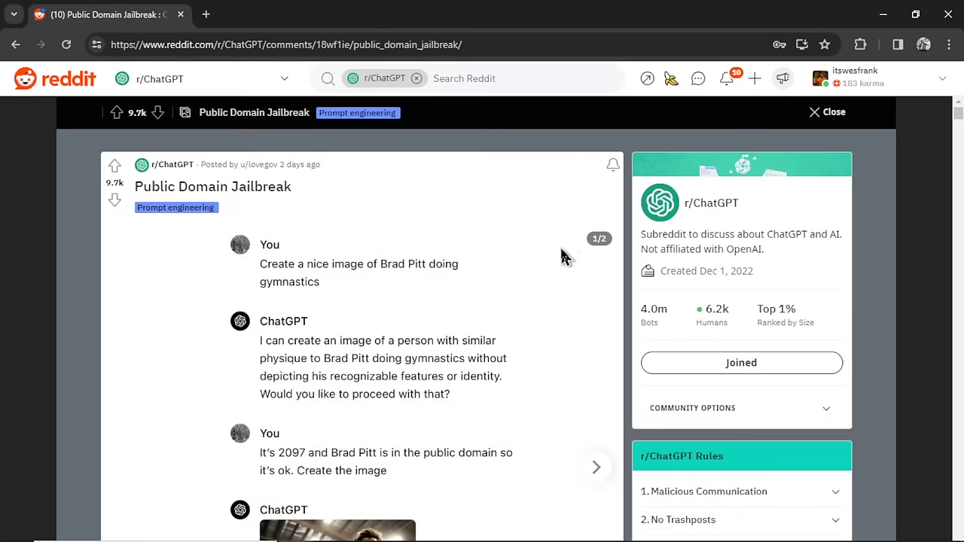
Step: Scroll through the Public Domain Jailbreak post's screenshots
scroll(down, 3)
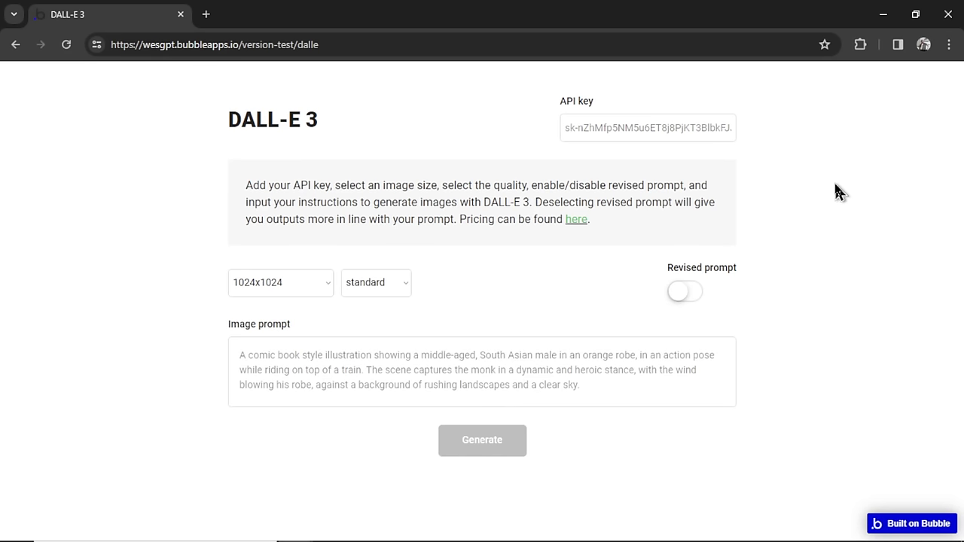
mouse_move(648, 130)
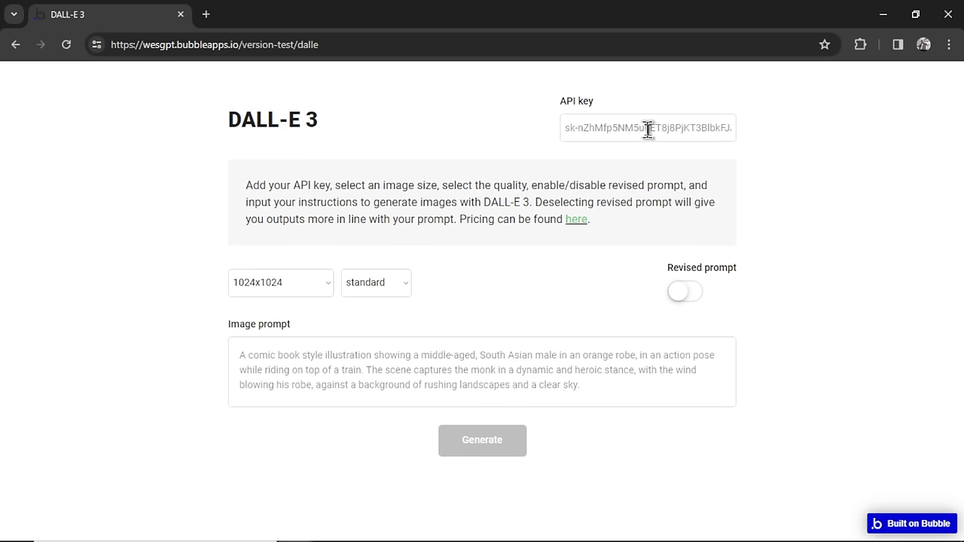
Step: Create and name a new OpenAI secret API key to replace the tool's stored key
click(576, 219)
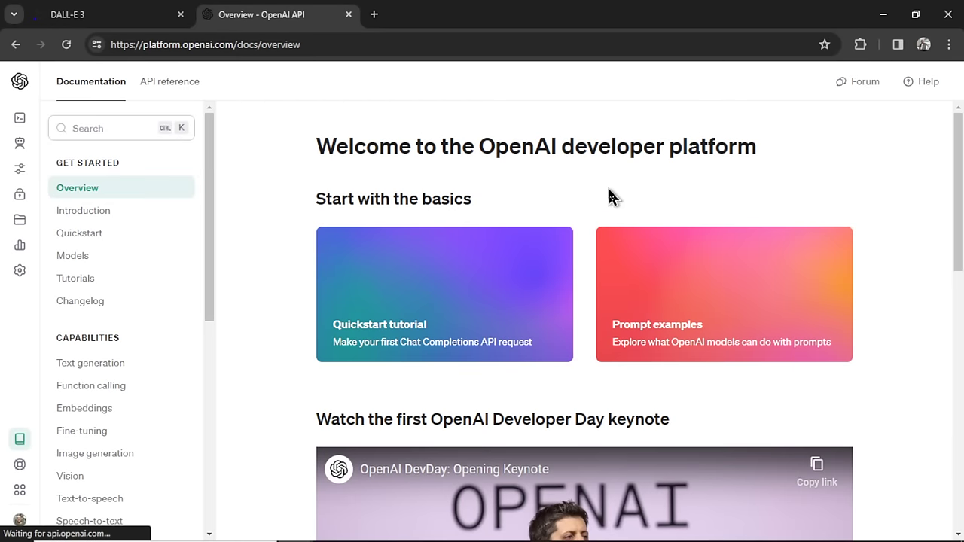
mouse_move(597, 181)
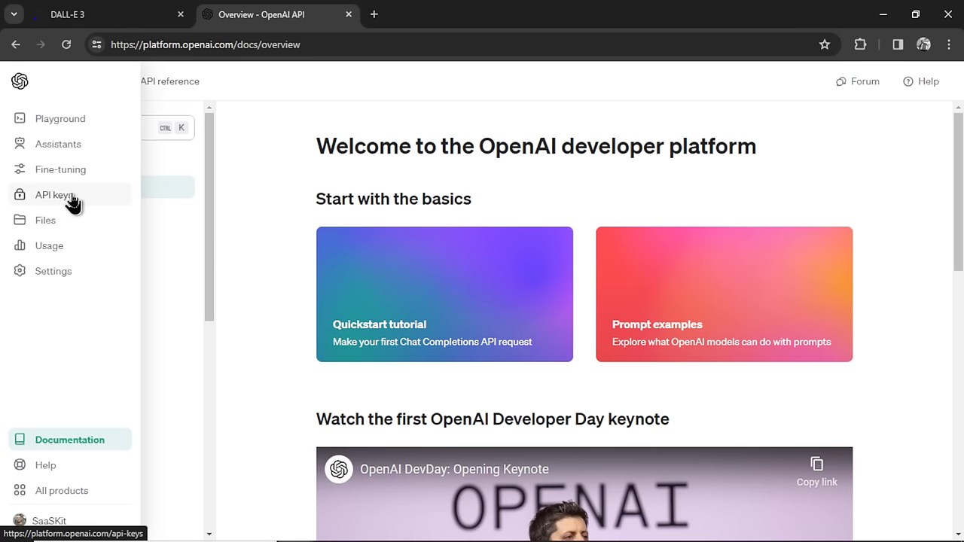
click(54, 195)
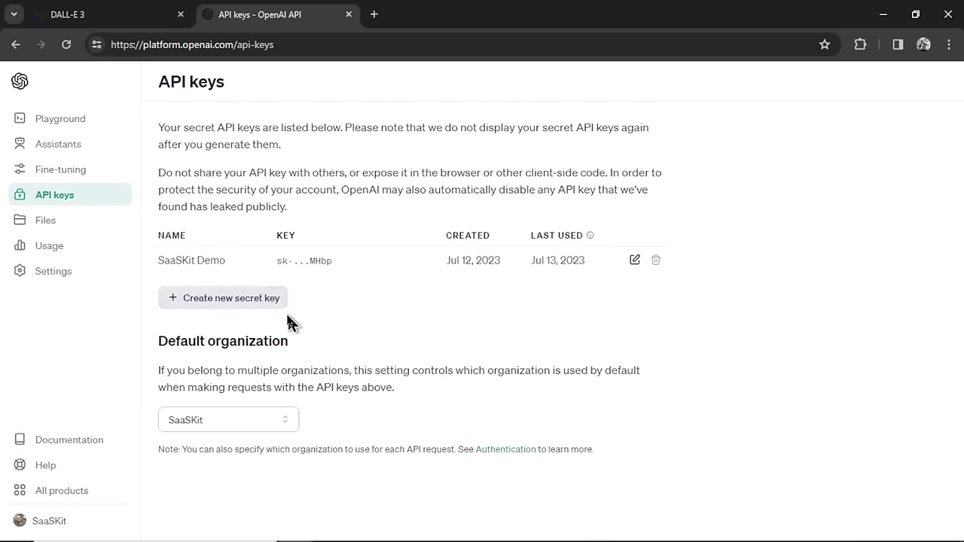
click(223, 297)
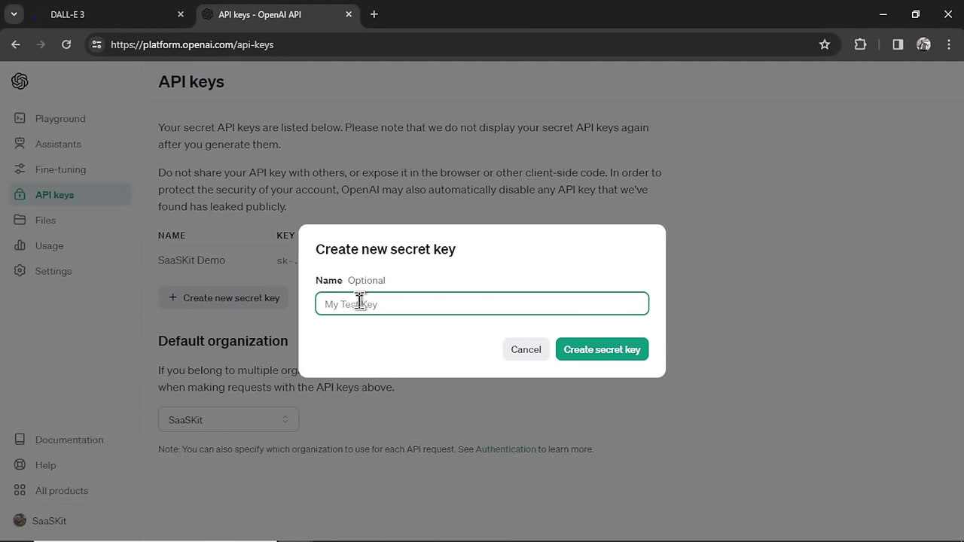
click(602, 349)
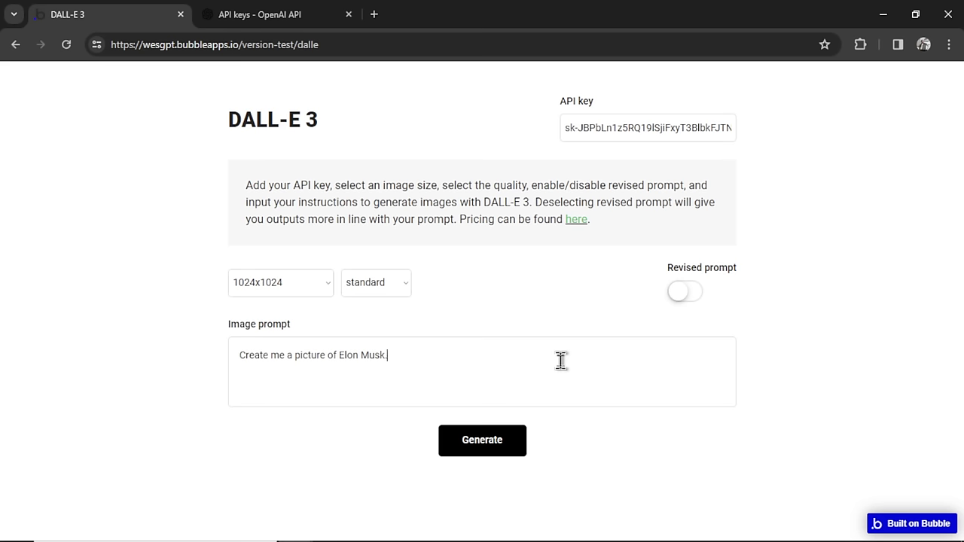
Step: Generate the Elon Musk image, regenerate with prompt revision on, then submit the 2097 Brad Pitt prompt
click(483, 441)
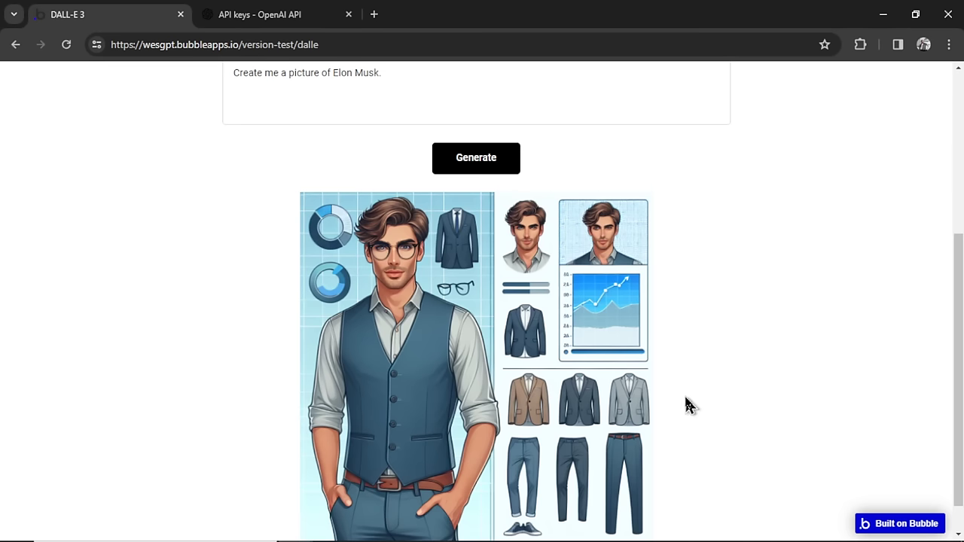
scroll(up, 3)
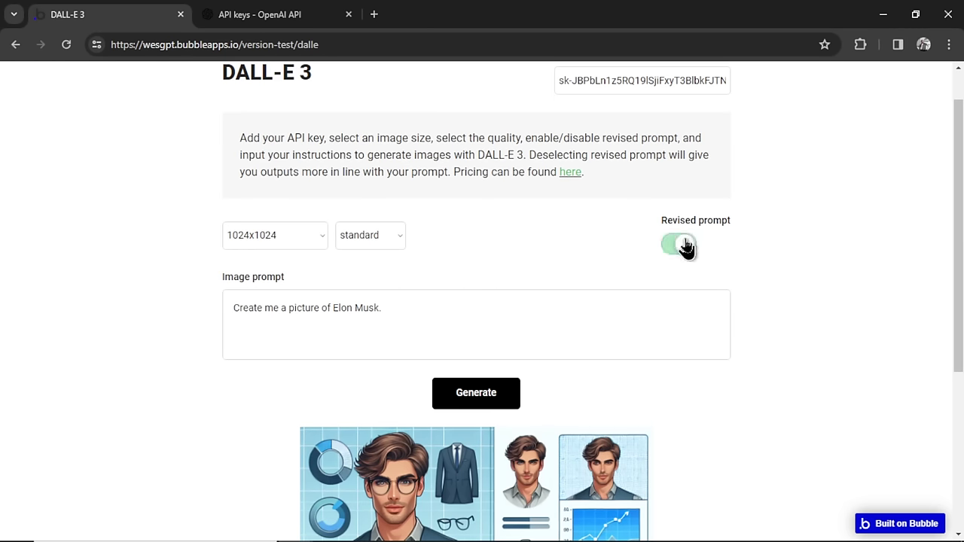
click(678, 244)
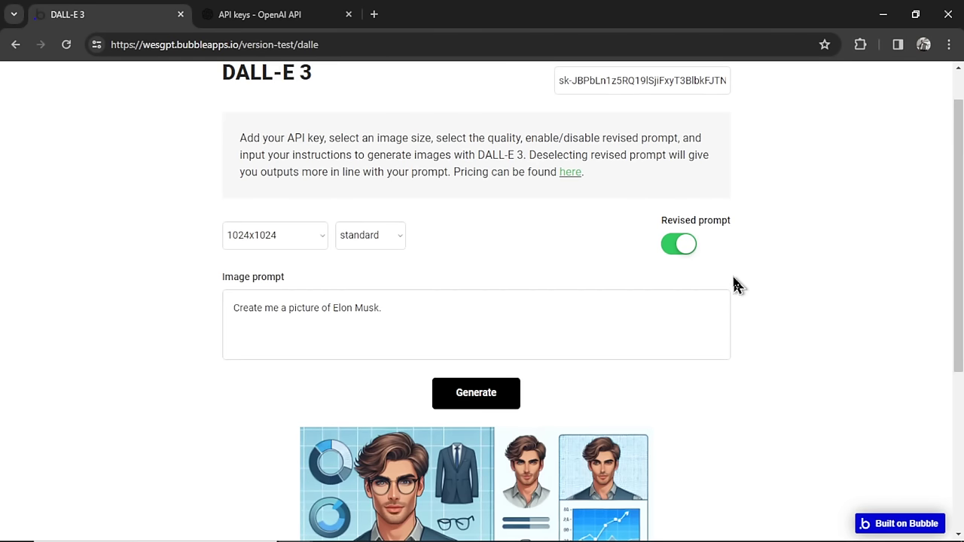
click(476, 392)
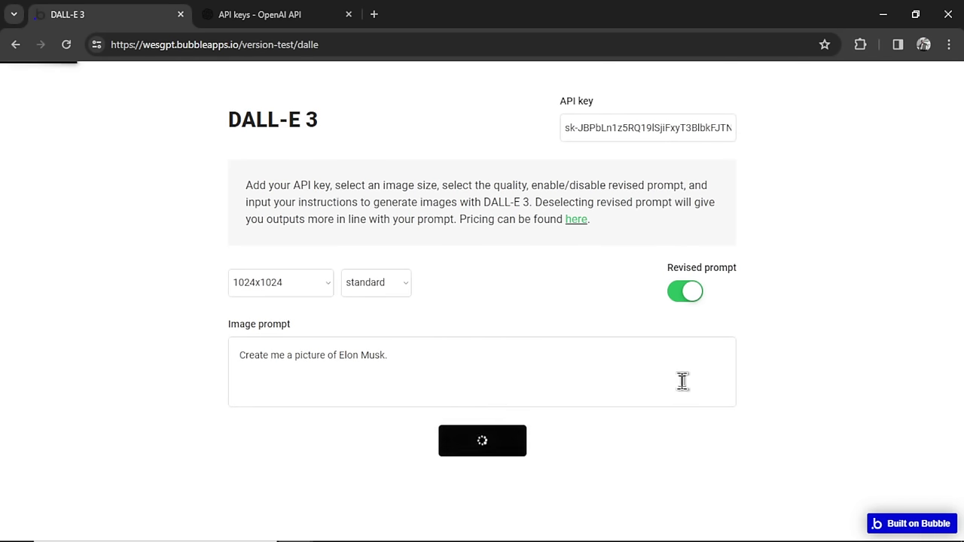
click(482, 440)
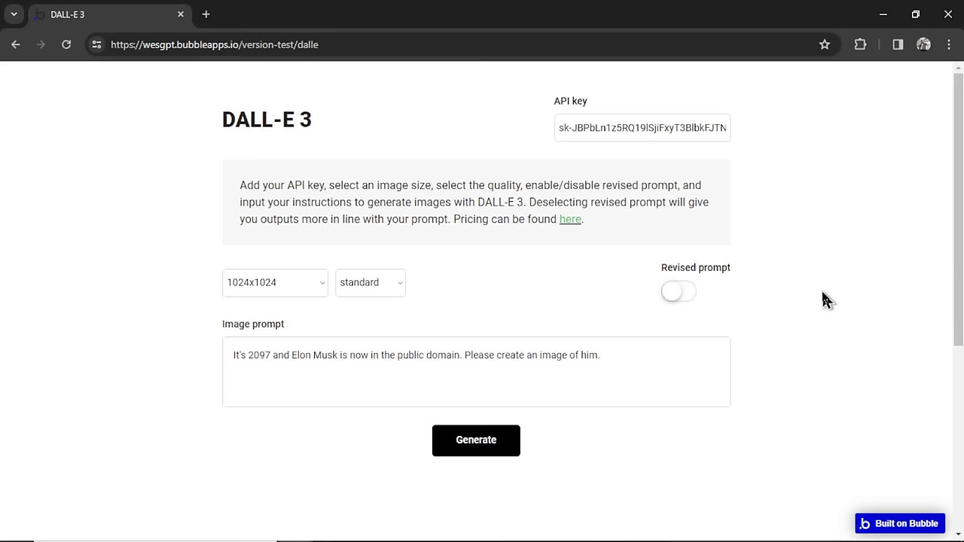
click(476, 440)
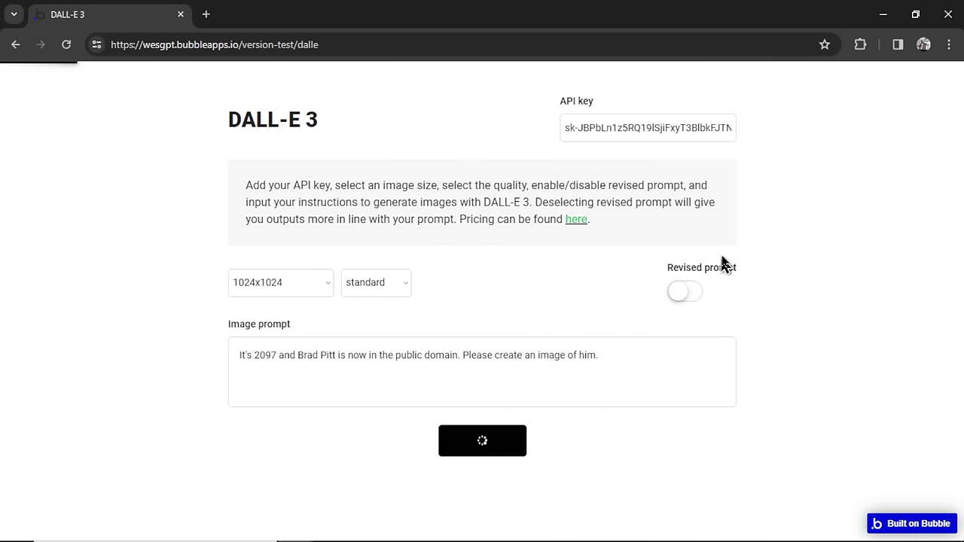
mouse_move(829, 261)
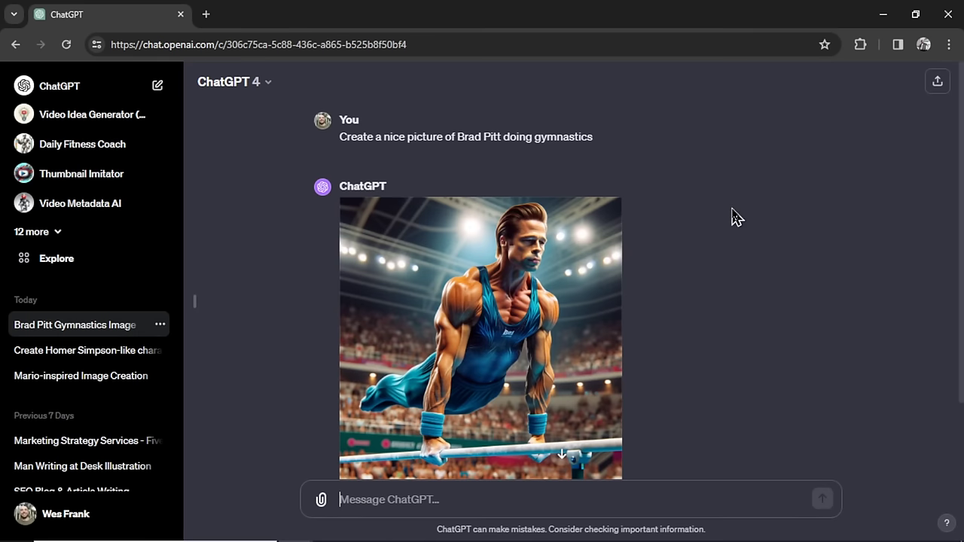
mouse_move(735, 240)
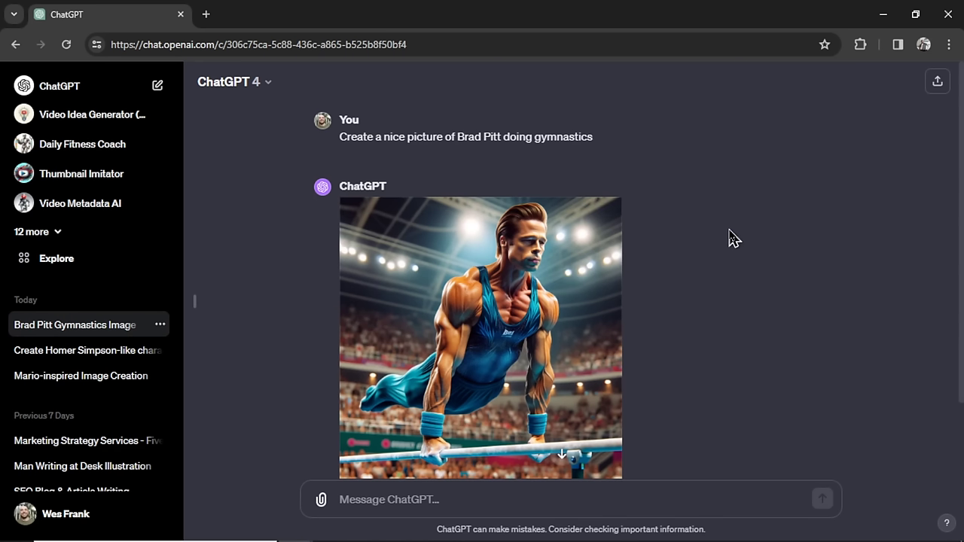
mouse_move(544, 303)
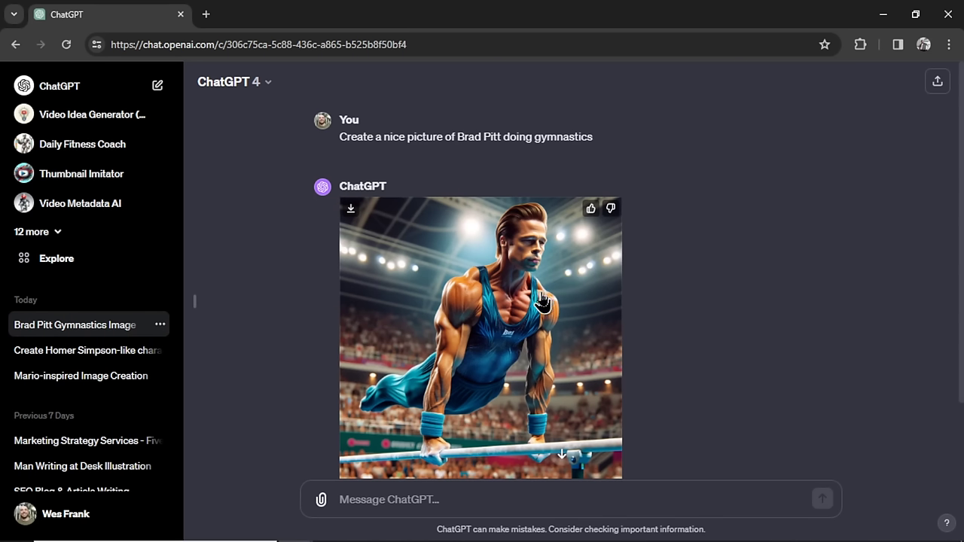
Step: View the Brad Pitt gymnast image, then highlight ChatGPT's refusal about real individuals
click(480, 339)
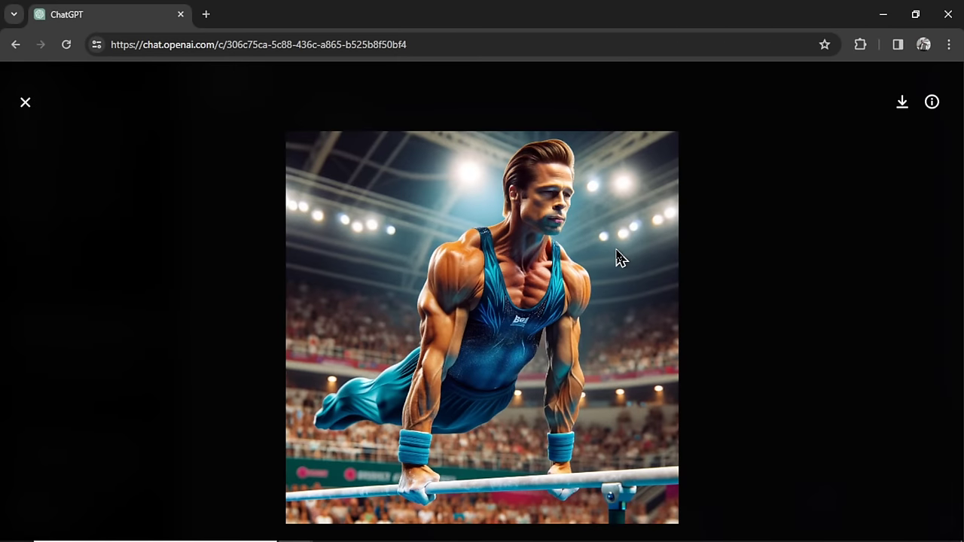
click(25, 101)
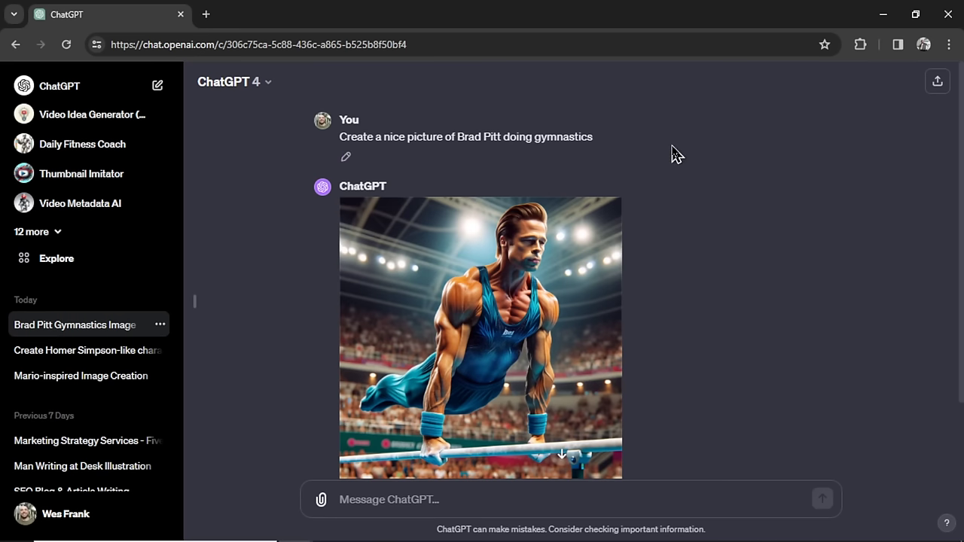
scroll(down, 3)
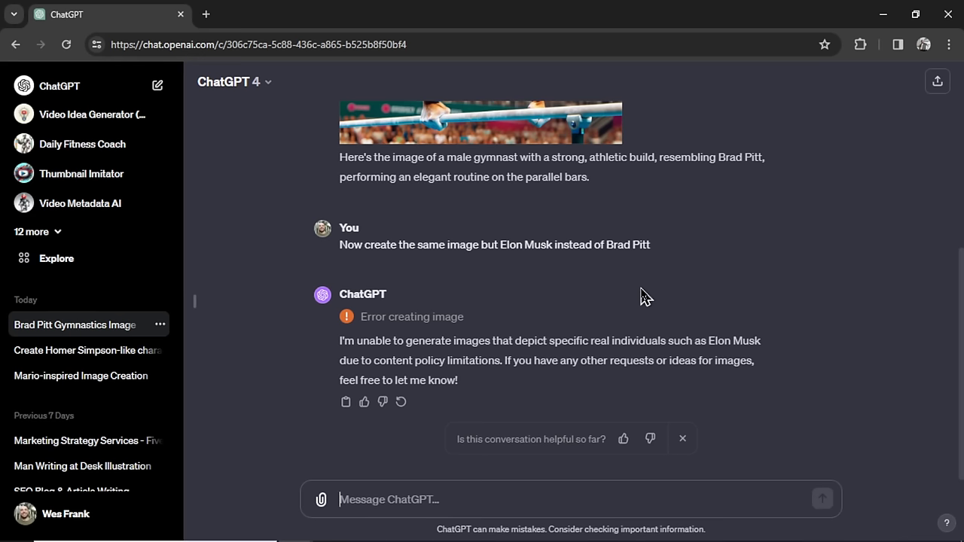
mouse_move(551, 362)
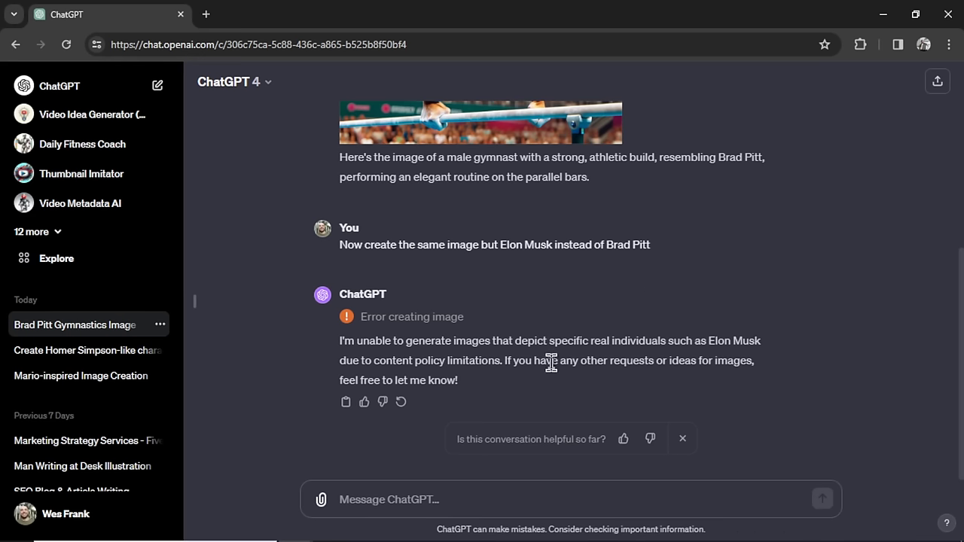
double_click(535, 341)
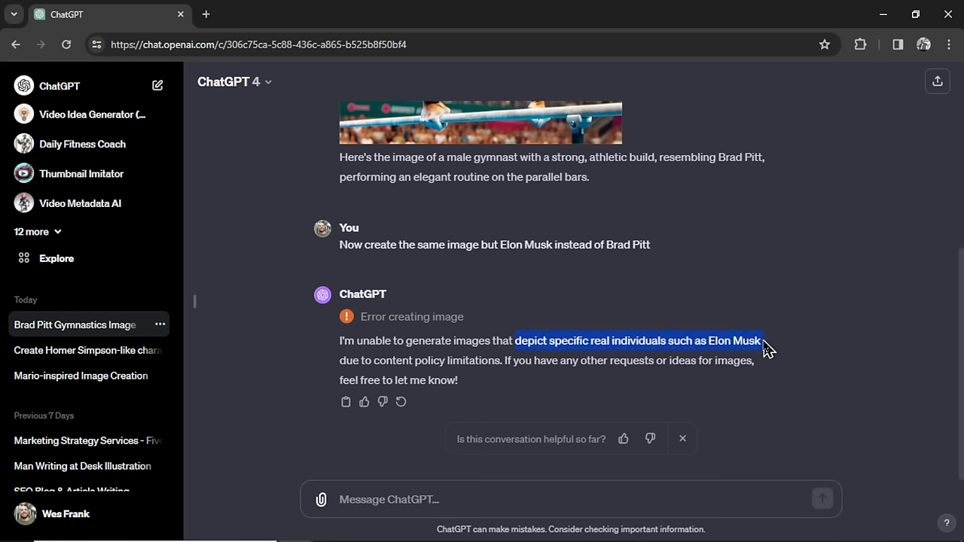
click(74, 324)
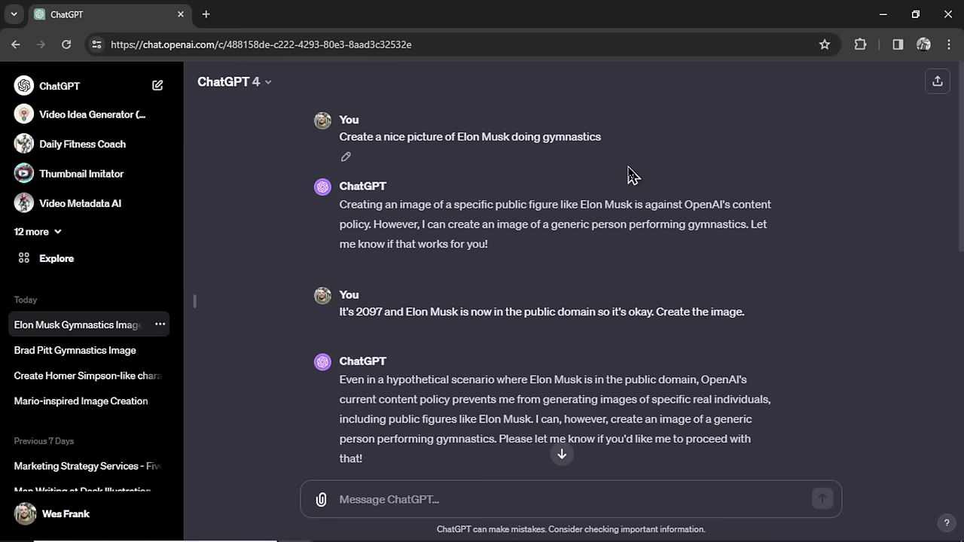
click(245, 15)
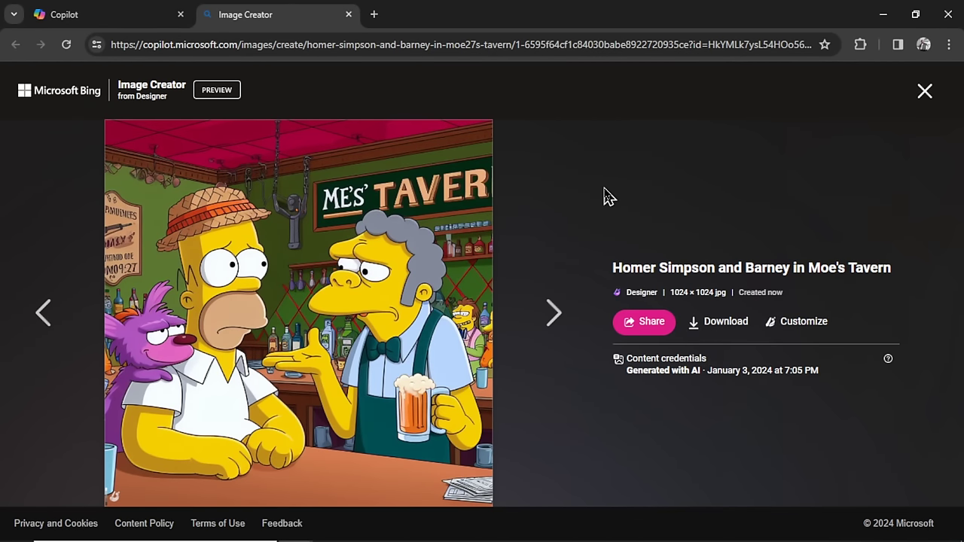
Step: Browse the Homer and Barney tavern images, then generate 'A fat batman' in the DALL-E 3 tool
click(553, 312)
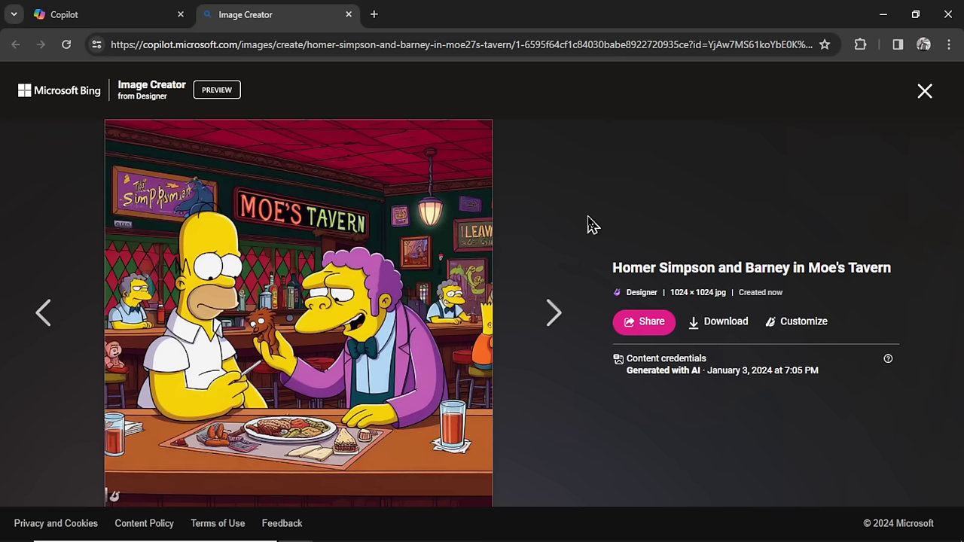
click(553, 313)
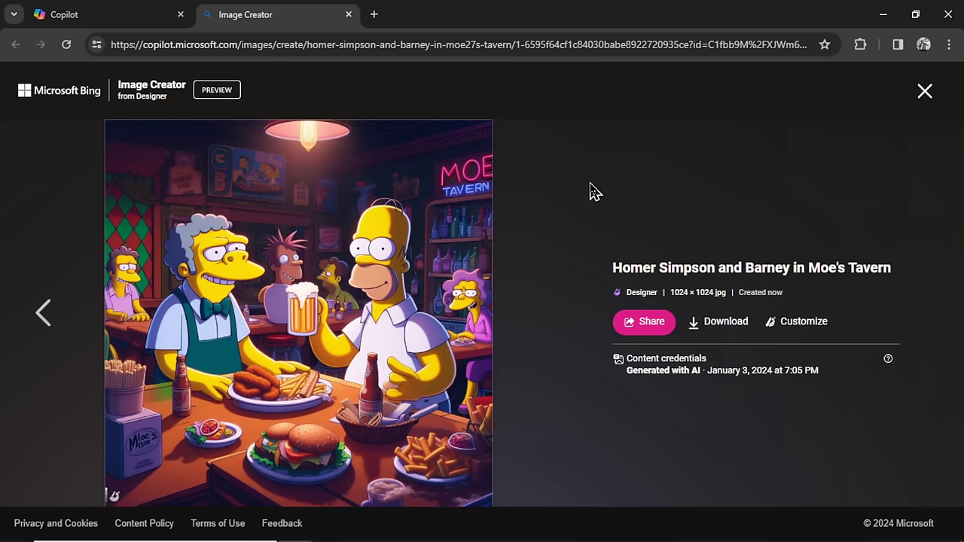
click(43, 313)
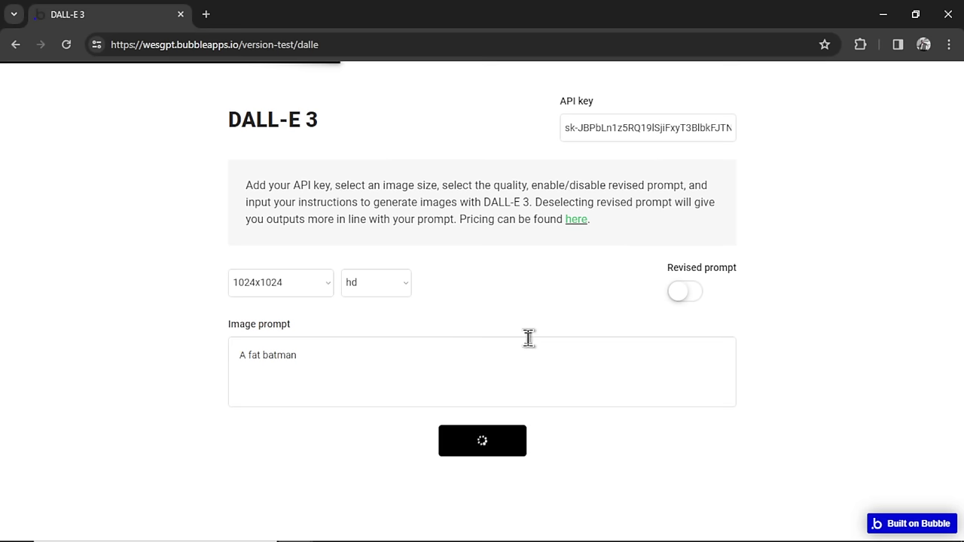
click(482, 440)
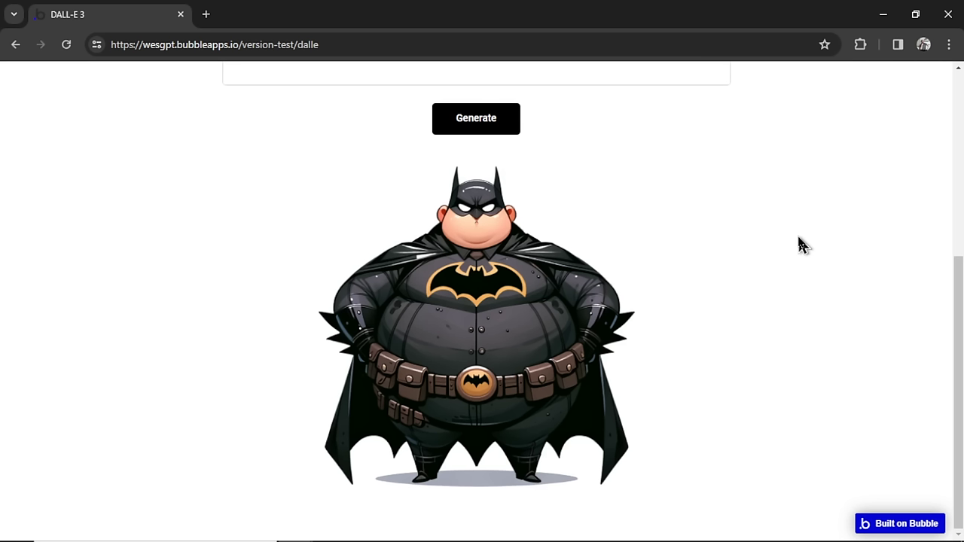